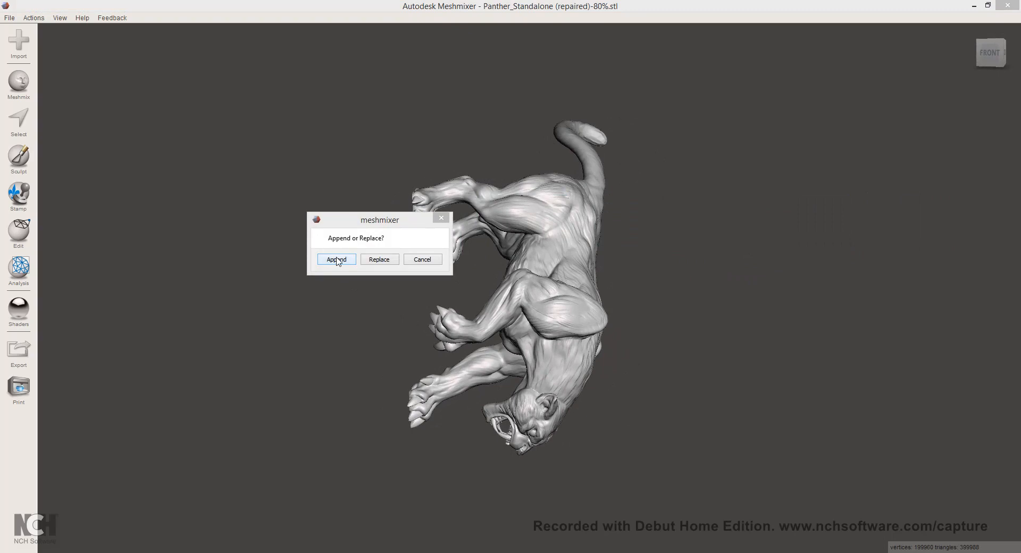
# Append the two tentacle STLs to the panther scene instead of replacing it
pyautogui.click(336, 259)
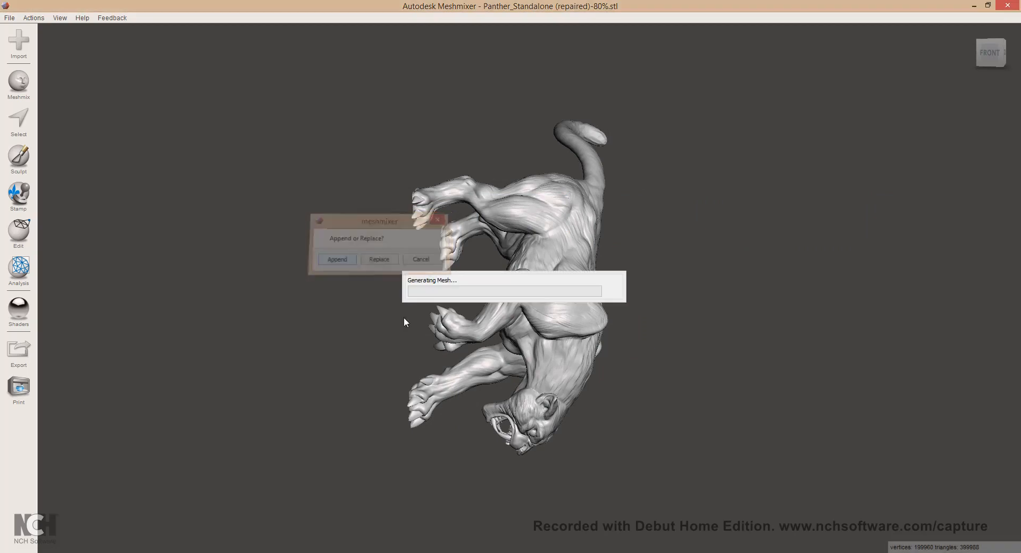
pyautogui.click(336, 259)
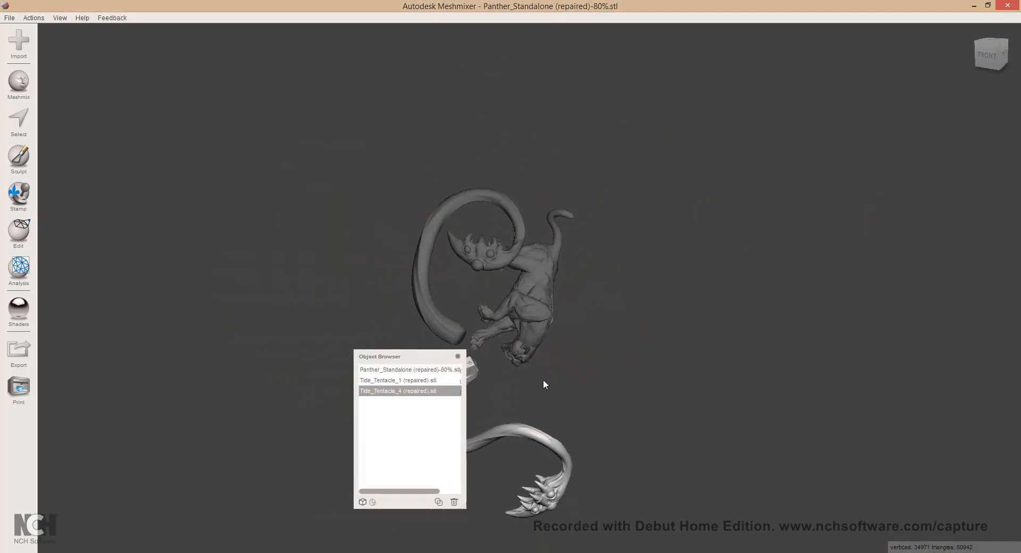
# Select the panther and both tentacles and rotate them -90° about X together
pyautogui.click(18, 232)
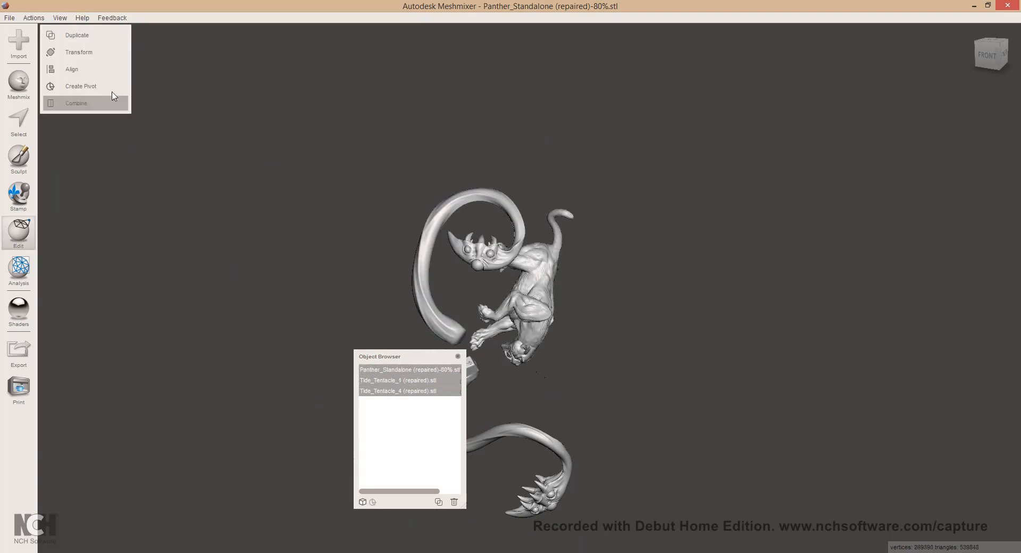
pyautogui.moveTo(93, 59)
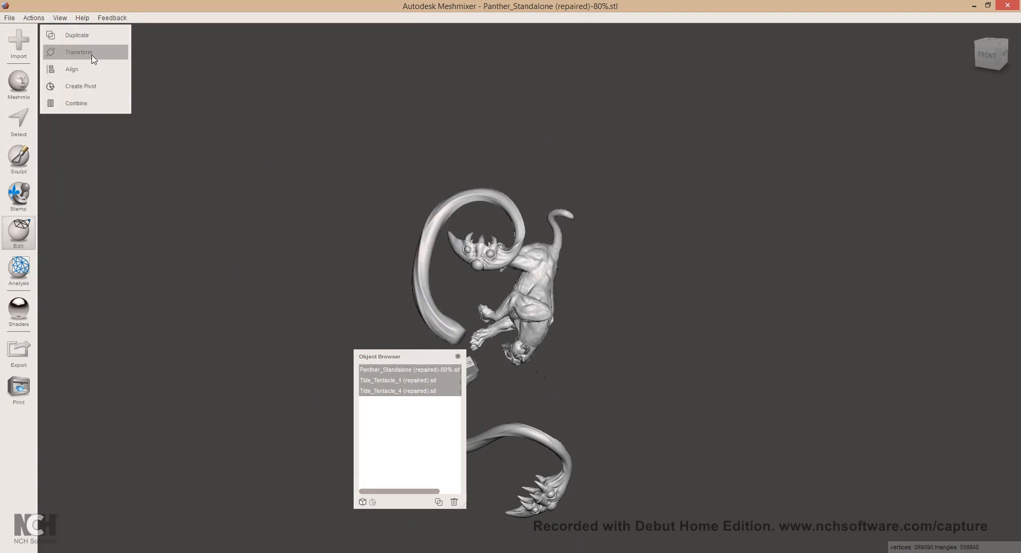
pyautogui.click(78, 53)
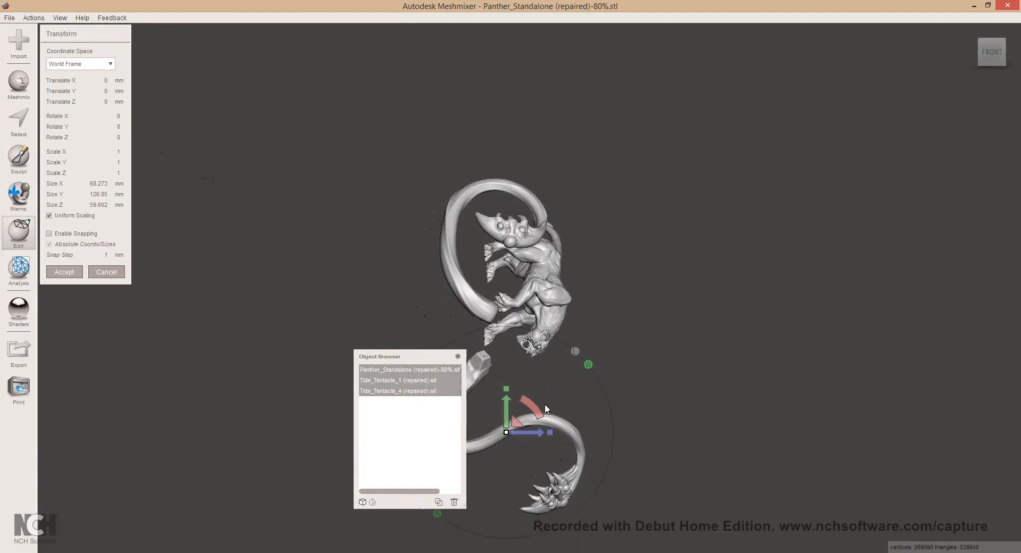
pyautogui.moveTo(543, 407); pyautogui.dragTo(476, 370)
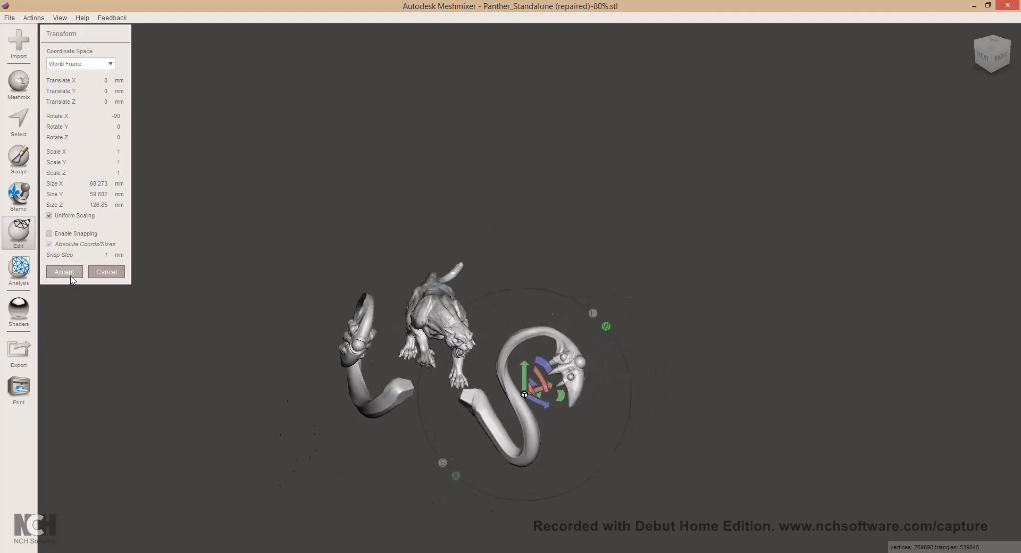
pyautogui.moveTo(480, 333)
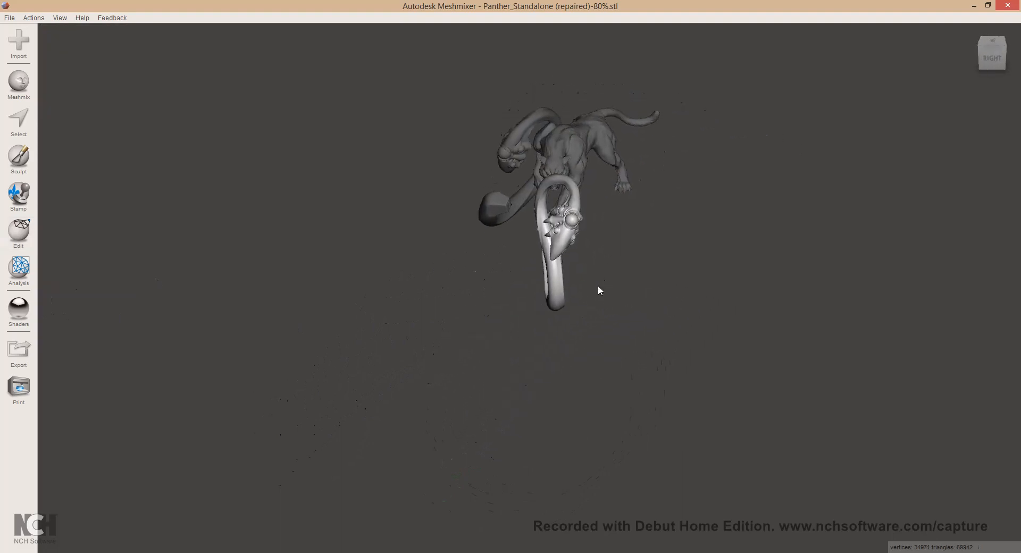
pyautogui.moveTo(599, 290); pyautogui.dragTo(419, 255)
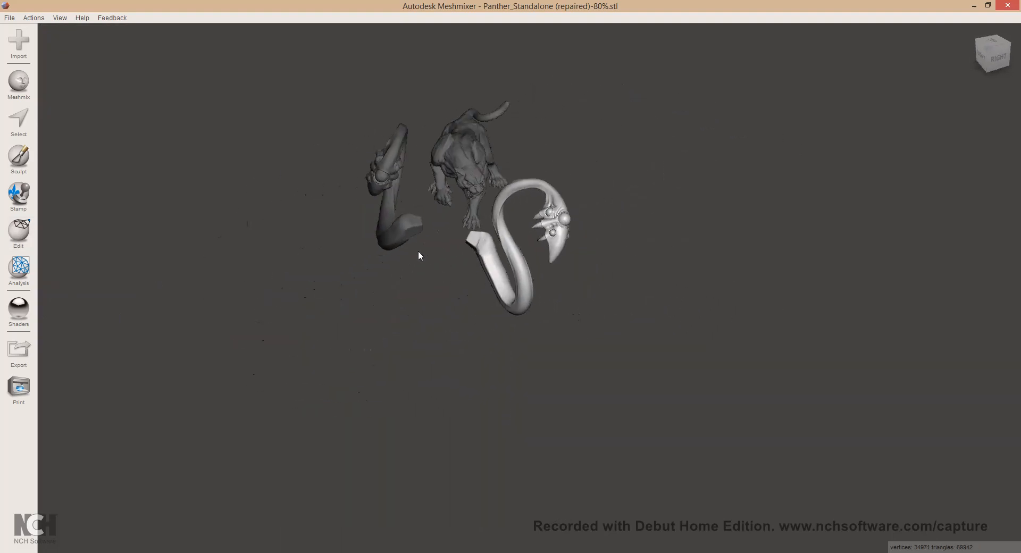
# Transform one tentacle, moving it in against the panther's front
pyautogui.click(18, 231)
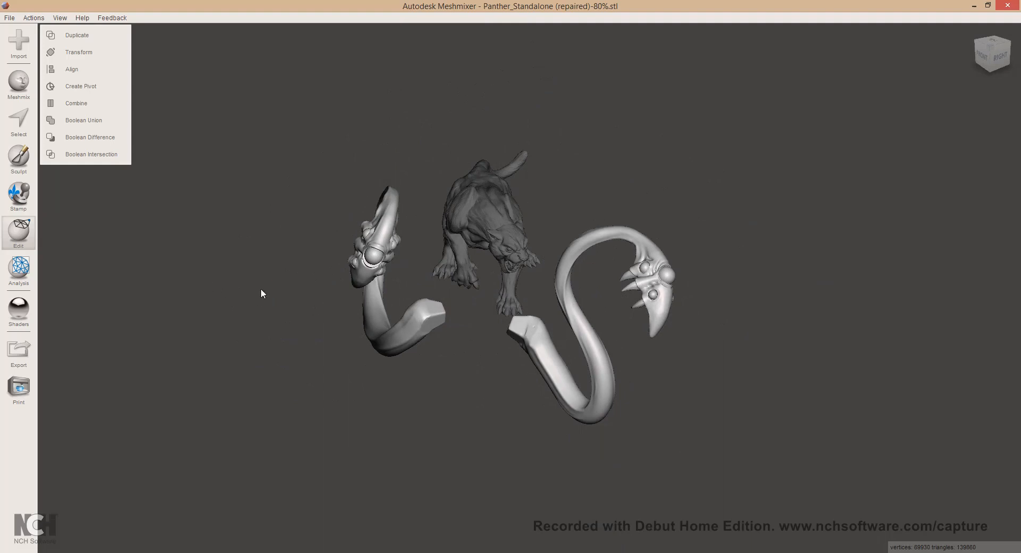
pyautogui.click(78, 52)
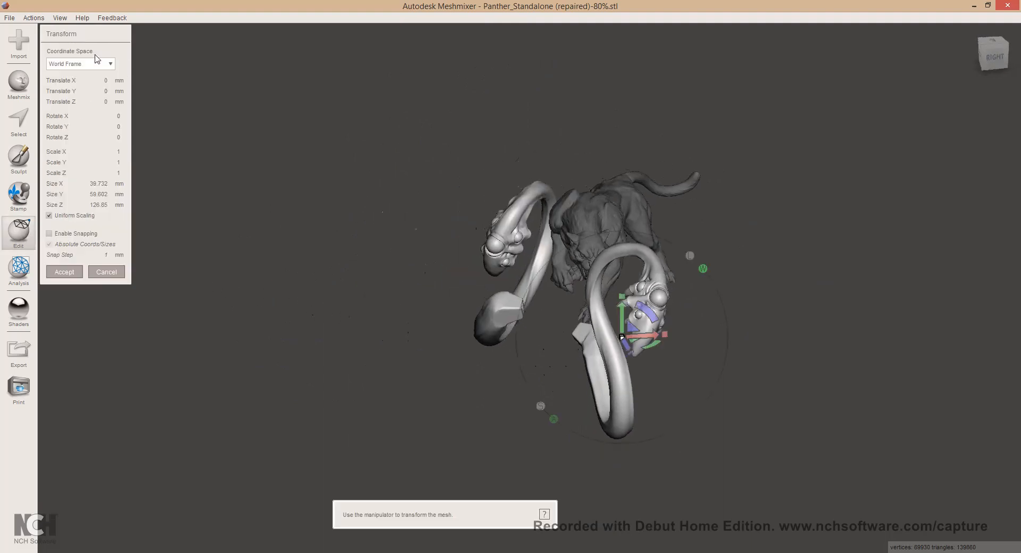
pyautogui.click(49, 215)
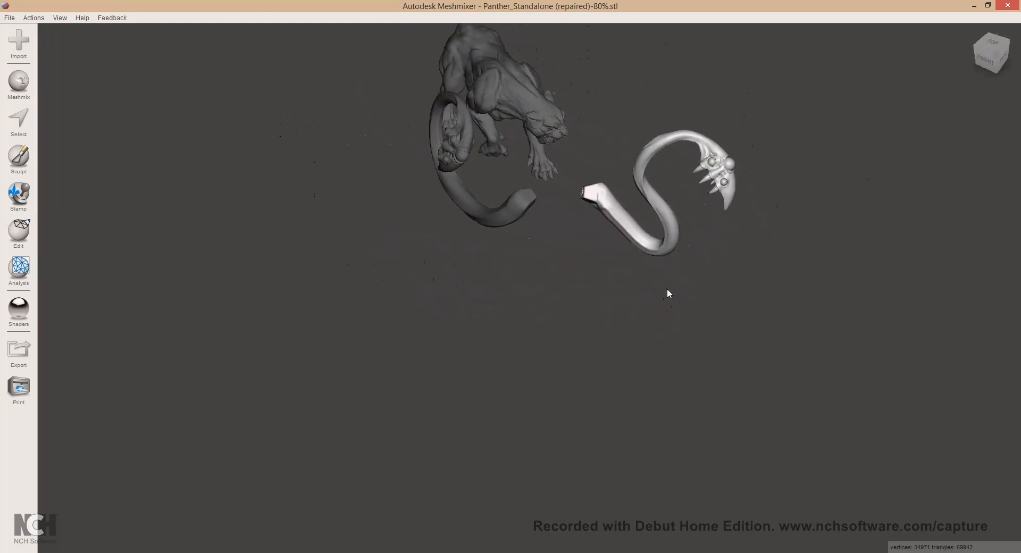
# Rotate the second tentacle on Y and X so it rises beside the front leg
pyautogui.moveTo(668, 293); pyautogui.dragTo(588, 237)
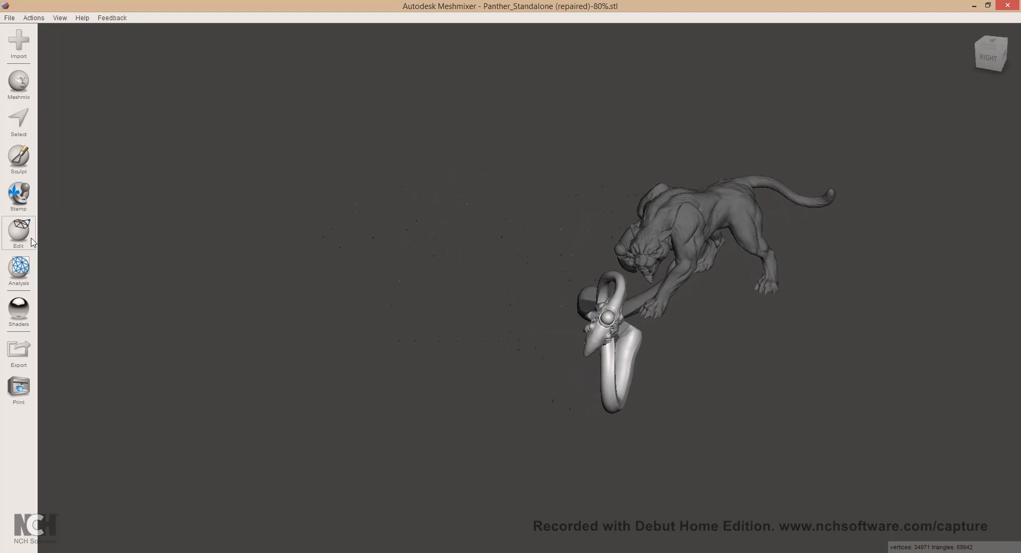
pyautogui.click(18, 231)
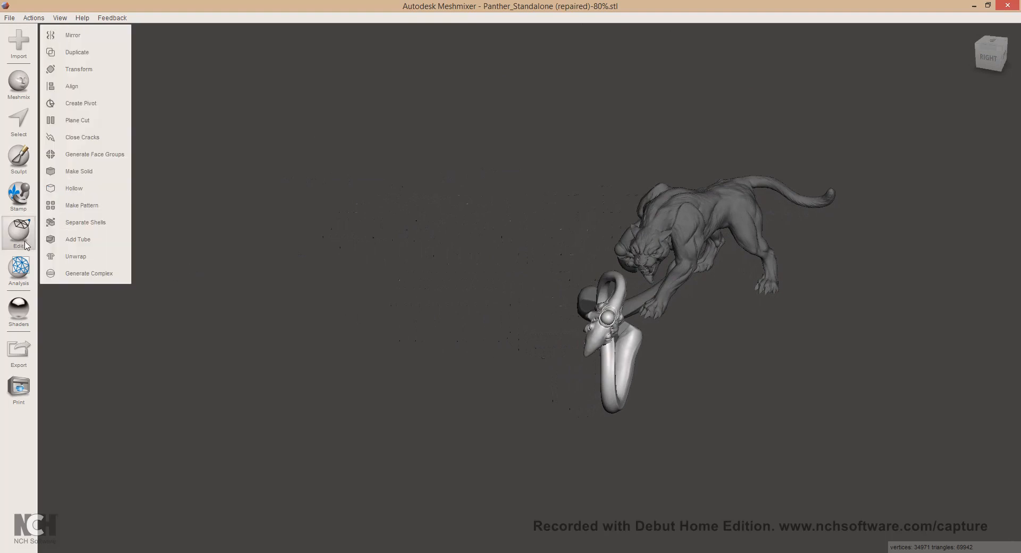
pyautogui.click(78, 69)
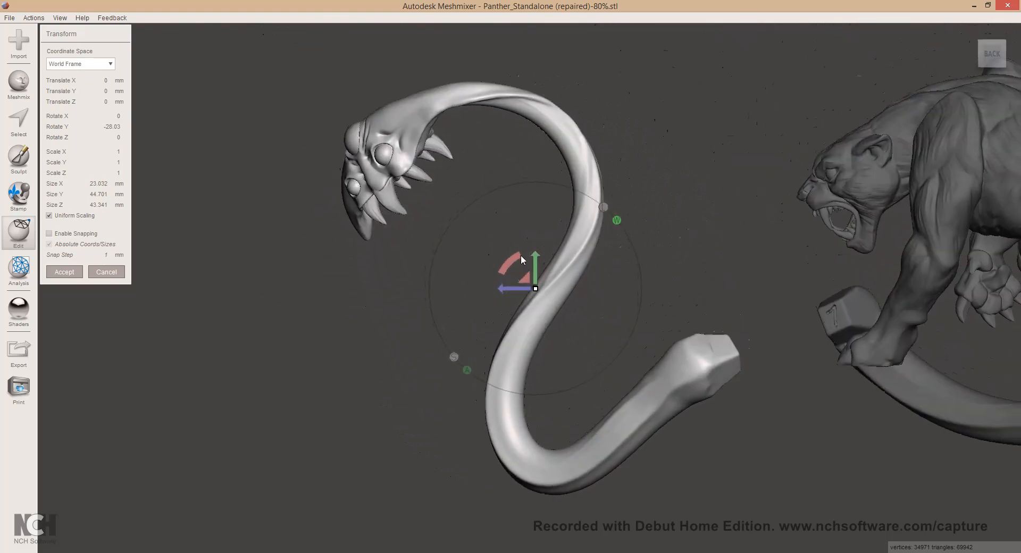
pyautogui.moveTo(521, 260); pyautogui.dragTo(550, 284)
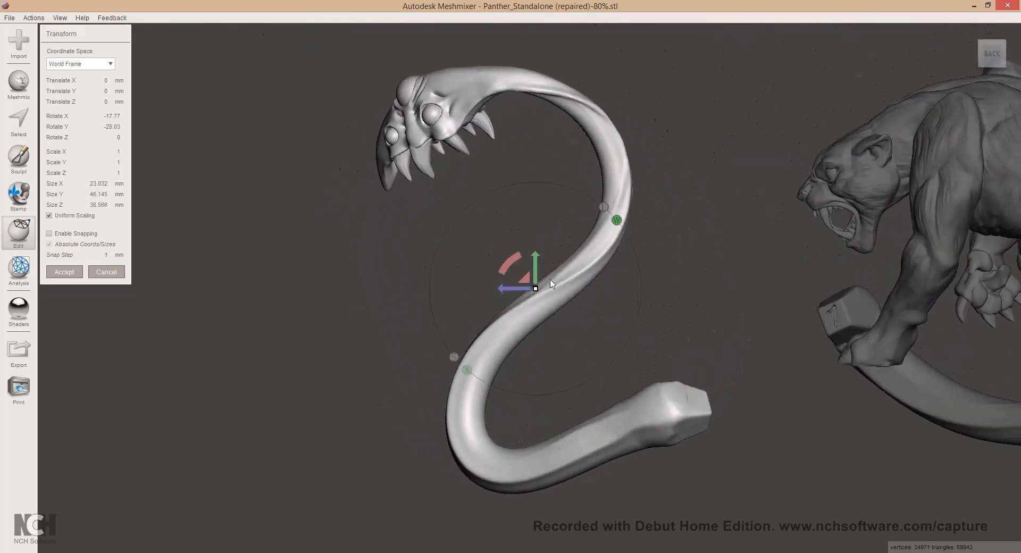
pyautogui.moveTo(550, 284); pyautogui.dragTo(398, 275)
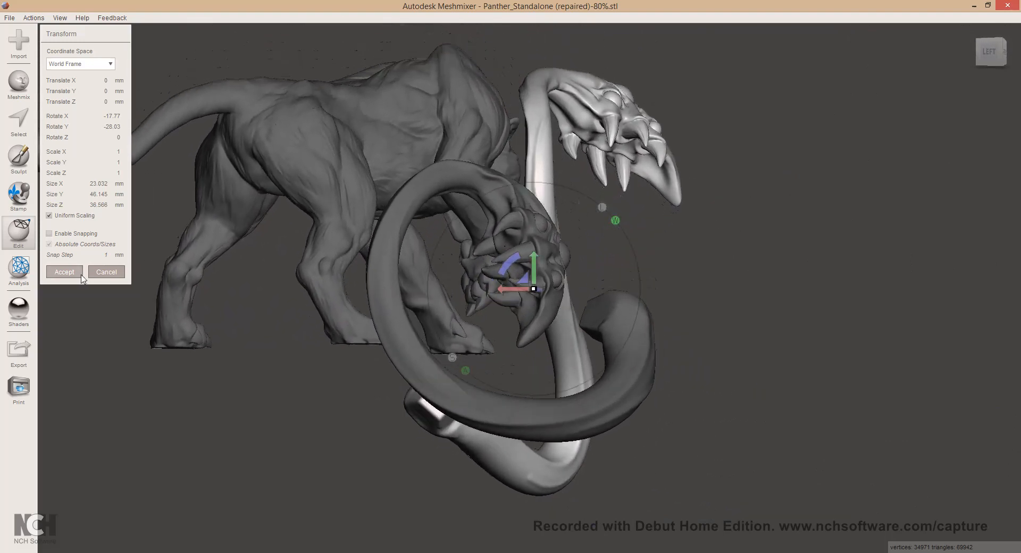
pyautogui.click(64, 272)
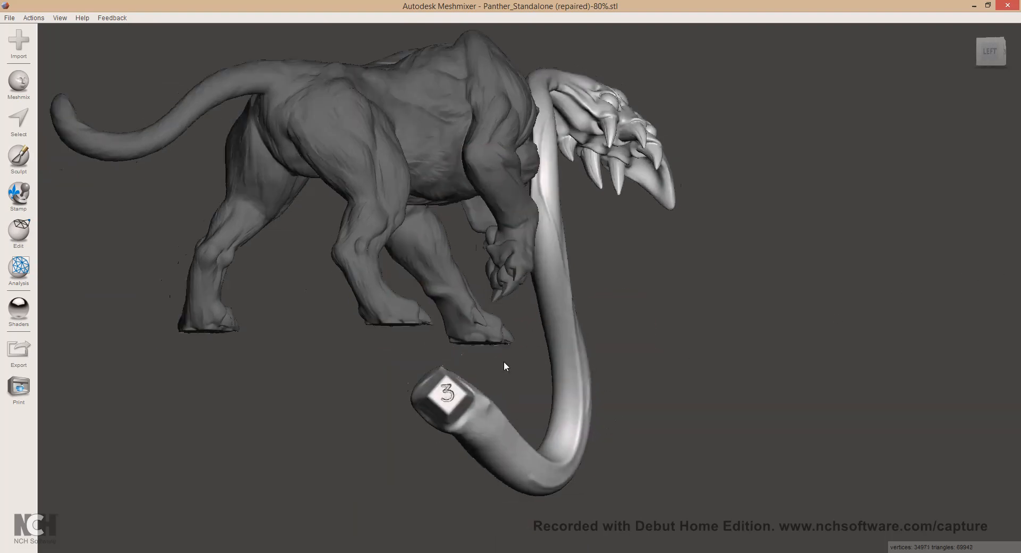
# Rotate the second tentacle 50 degrees about Z and accept
pyautogui.click(18, 232)
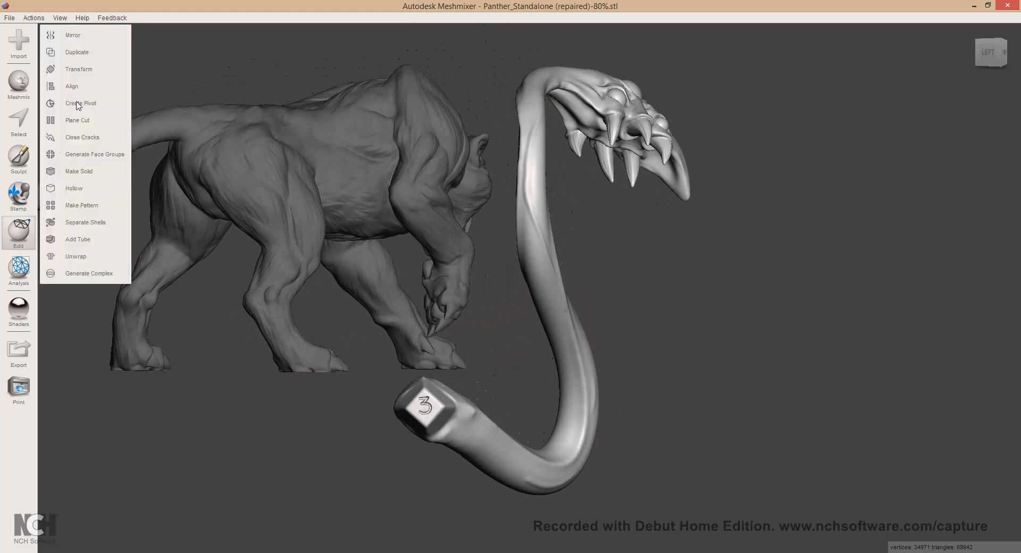
pyautogui.click(79, 69)
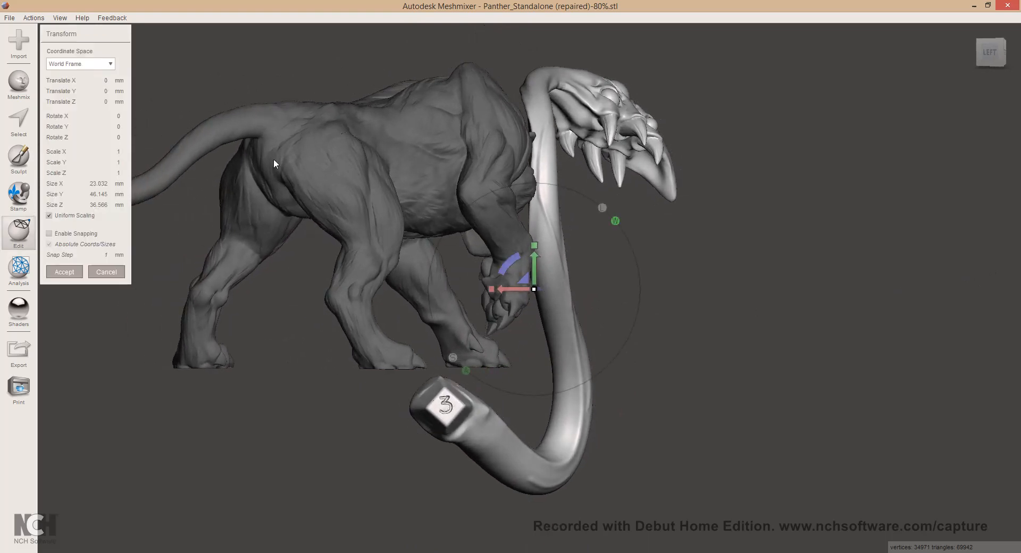
pyautogui.moveTo(533, 246); pyautogui.dragTo(504, 260)
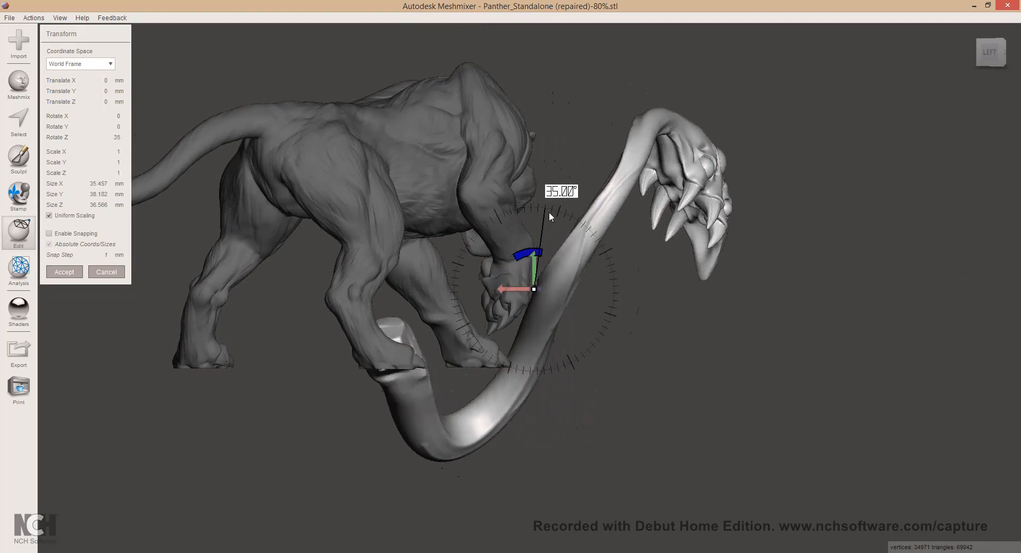
pyautogui.moveTo(550, 217); pyautogui.dragTo(563, 220)
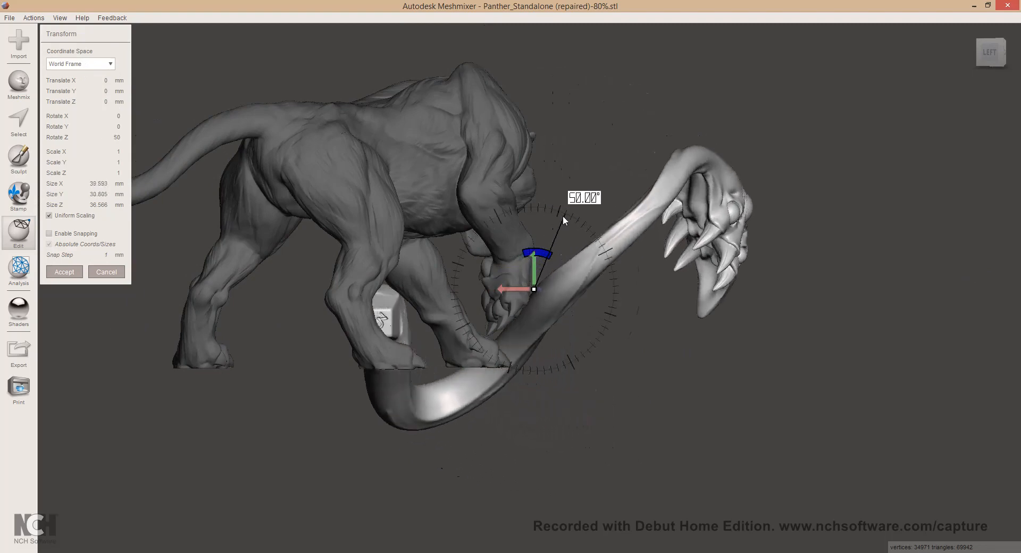
pyautogui.click(64, 272)
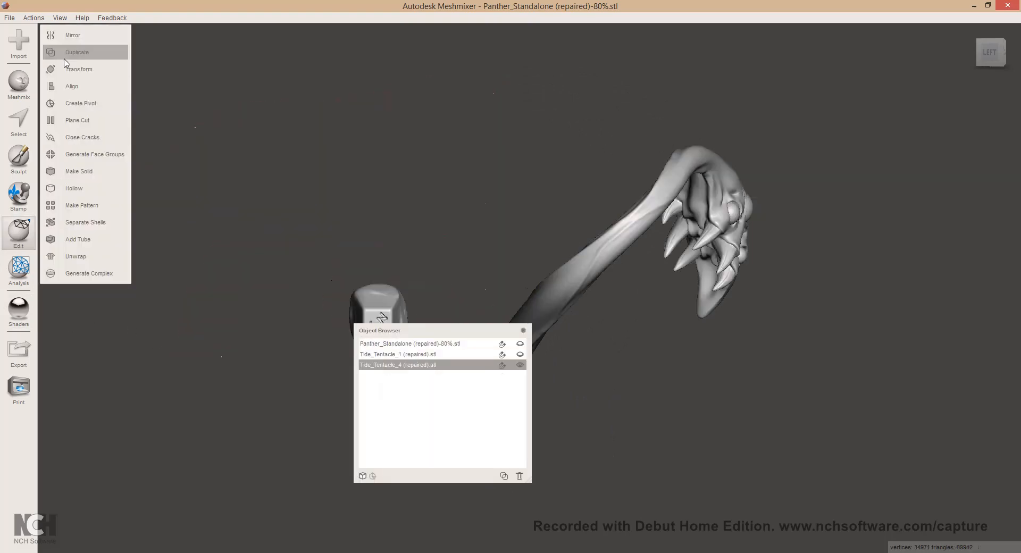
# Tilt the isolated tentacle about 9 degrees about X
pyautogui.click(79, 69)
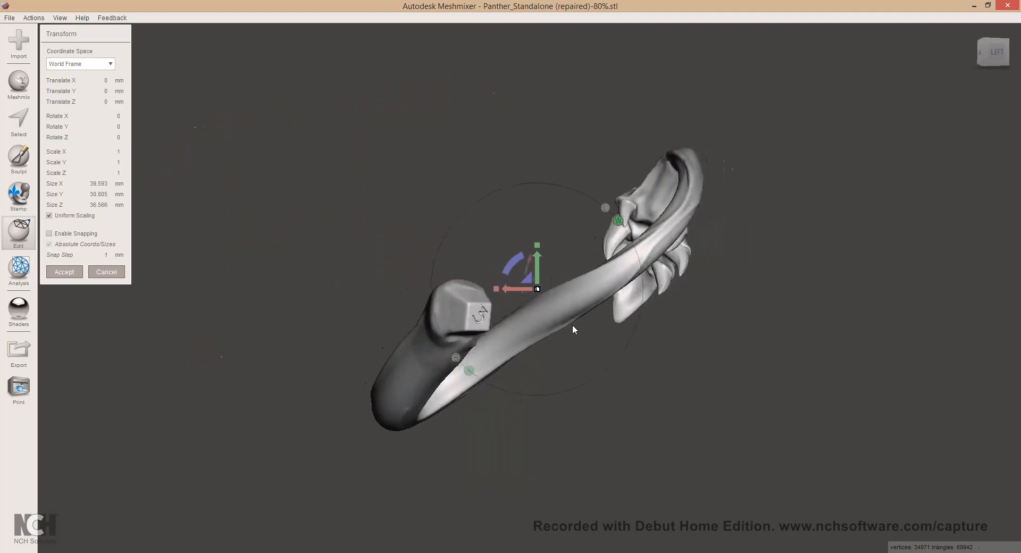
pyautogui.moveTo(534, 261); pyautogui.dragTo(514, 261)
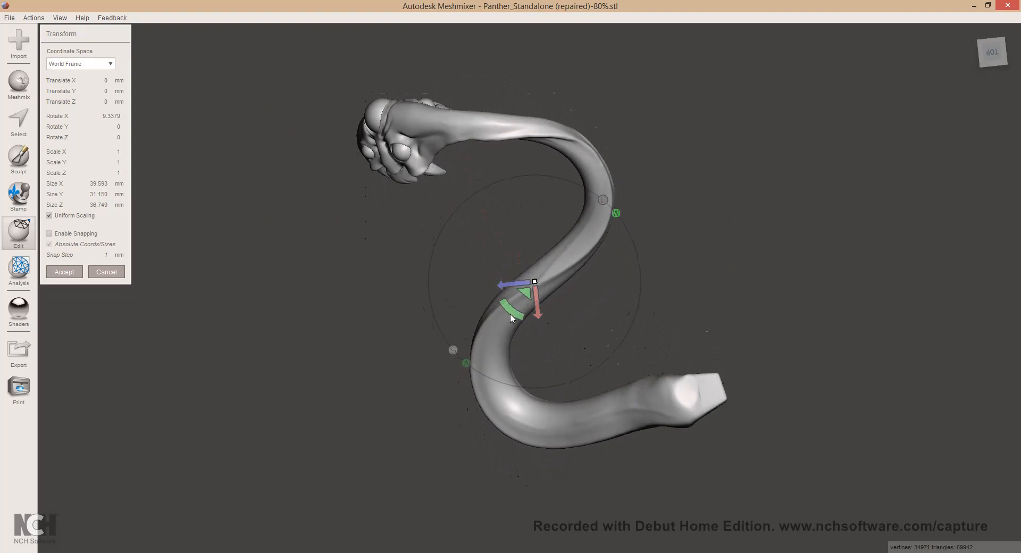
pyautogui.moveTo(511, 303); pyautogui.dragTo(537, 329)
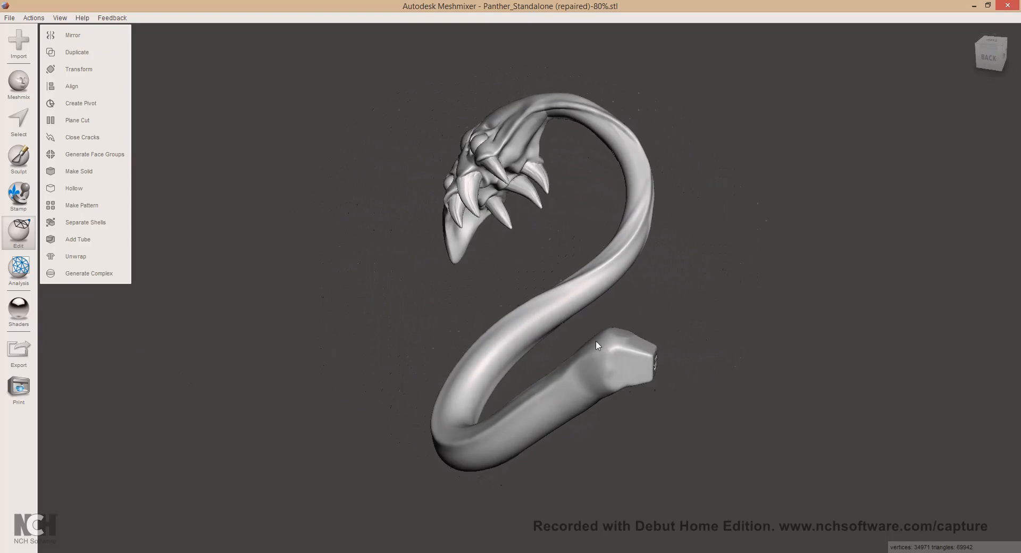
pyautogui.moveTo(596, 345); pyautogui.dragTo(654, 330)
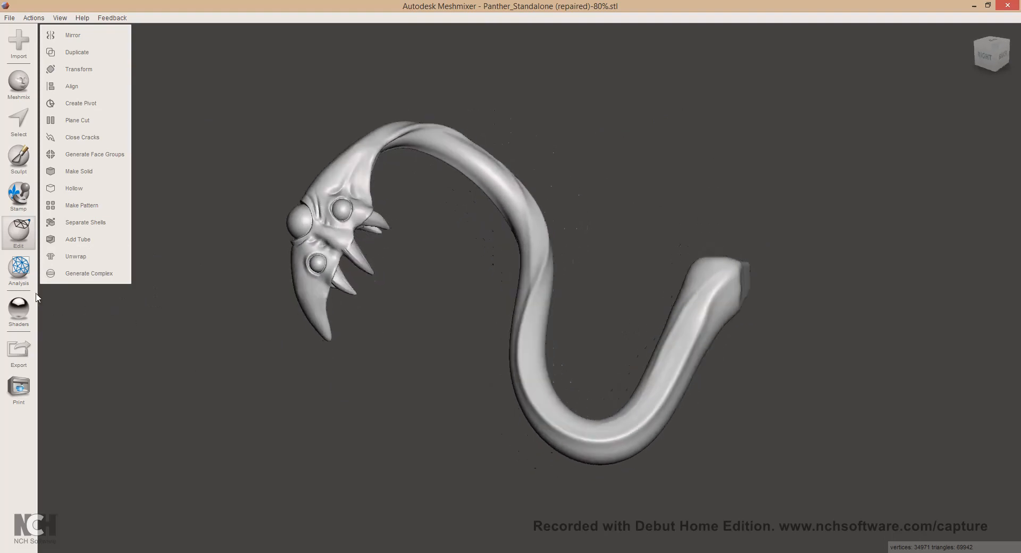
# Align Tide_Tentacle_4 to the world origin
pyautogui.click(18, 270)
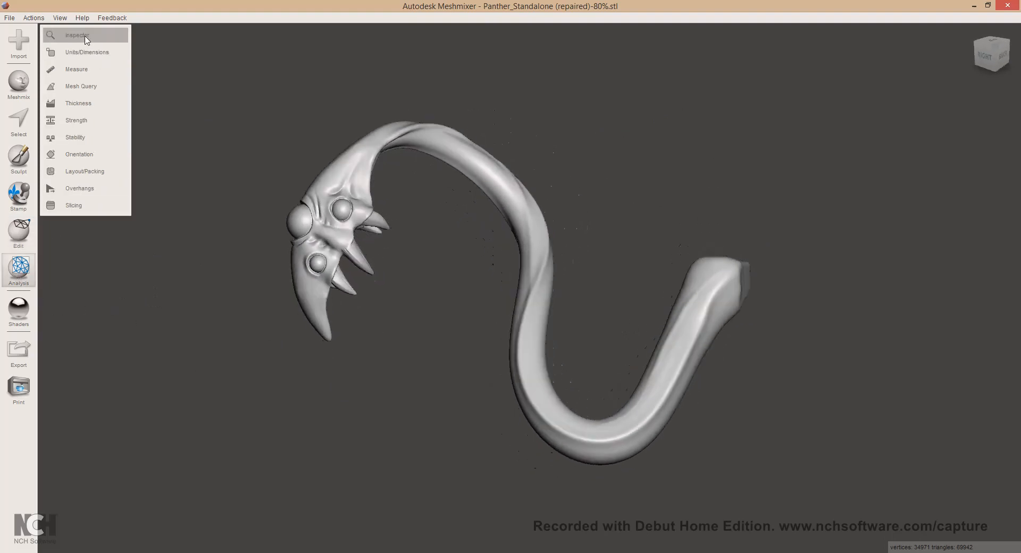
pyautogui.click(19, 231)
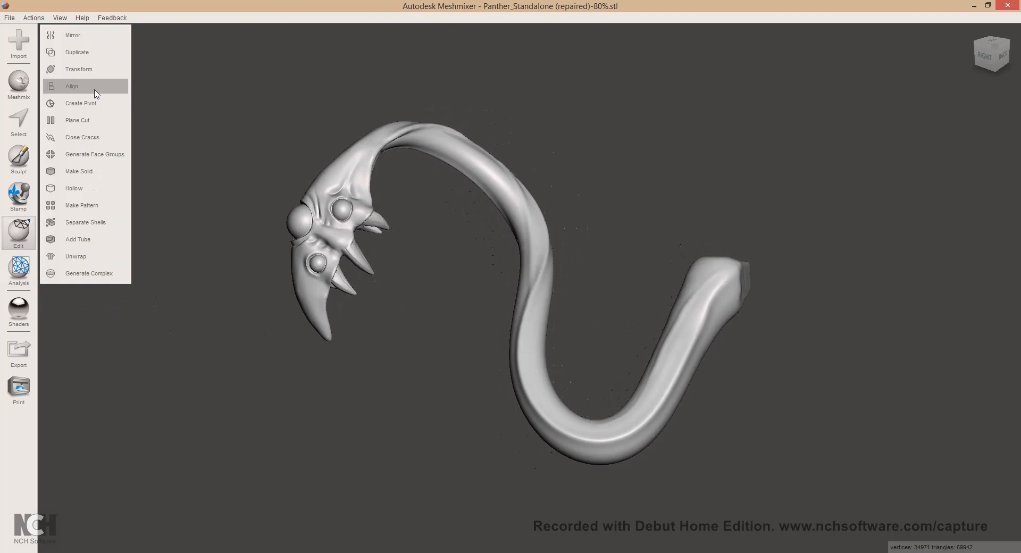
pyautogui.click(71, 85)
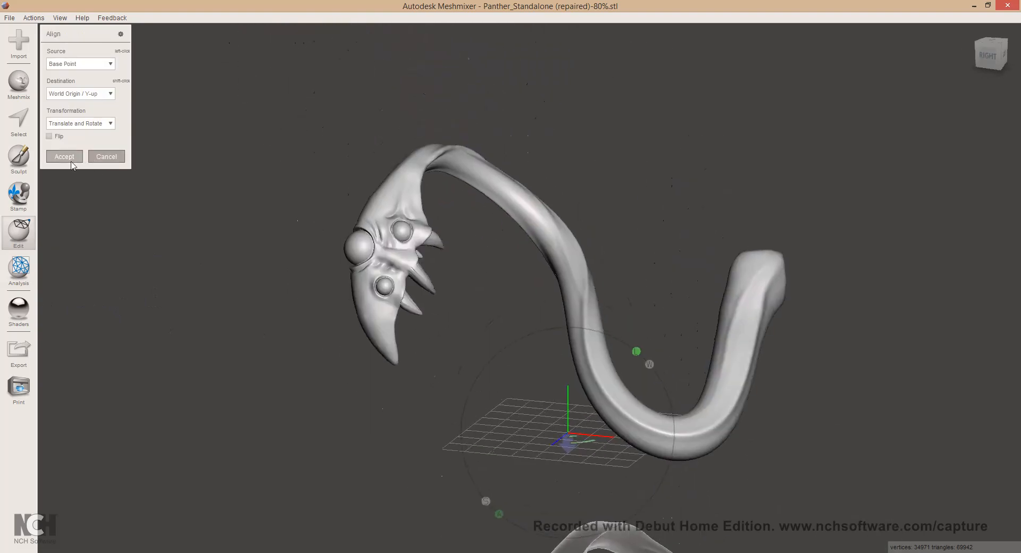
pyautogui.click(64, 156)
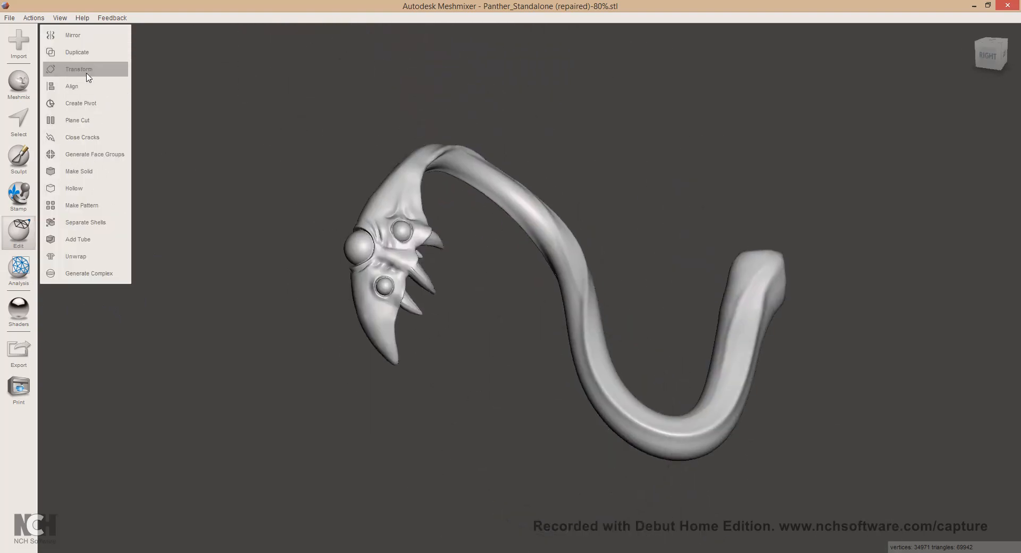
# Rotate Tide_Tentacle_4 -45 degrees about its local Y axis using Local Frame
pyautogui.click(78, 69)
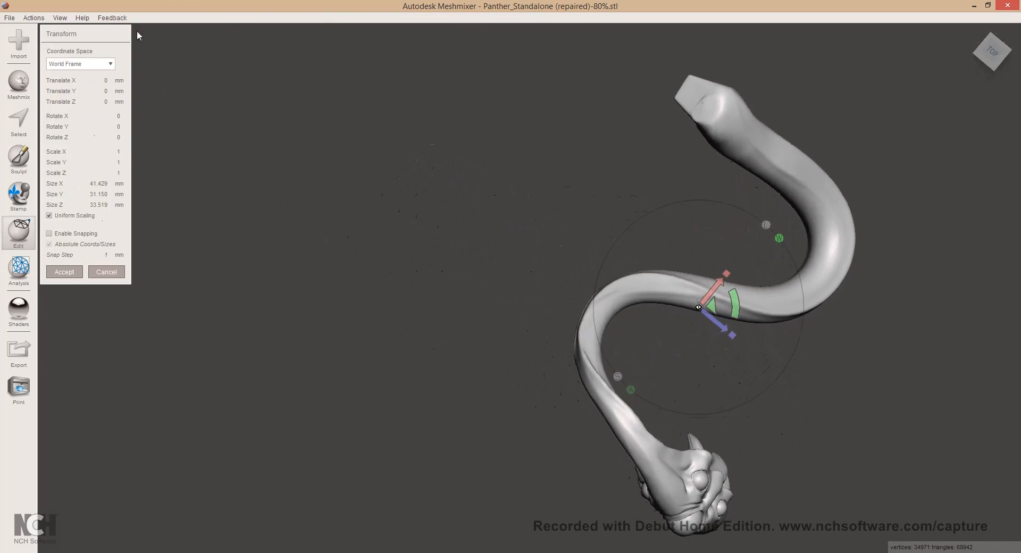
pyautogui.click(80, 63)
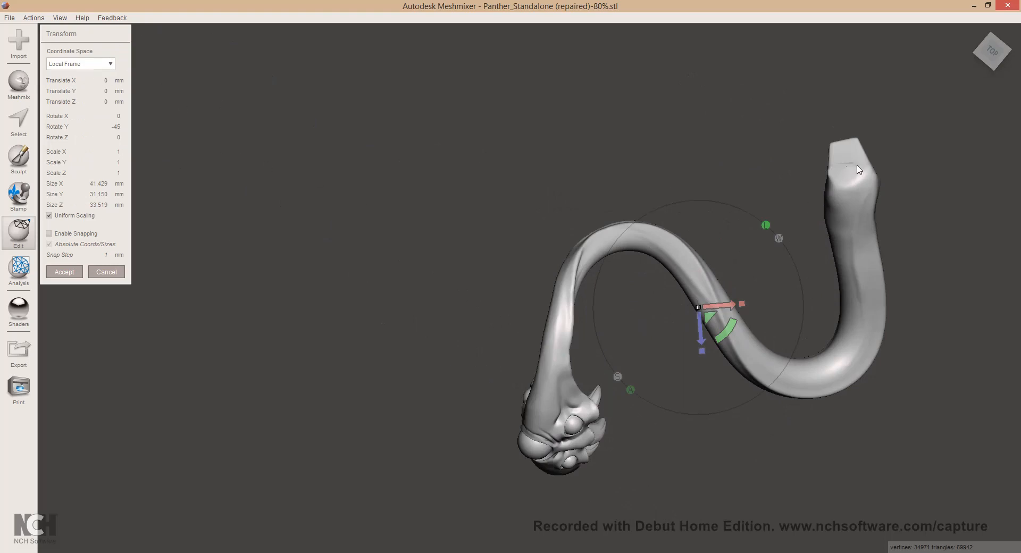
pyautogui.moveTo(99, 66)
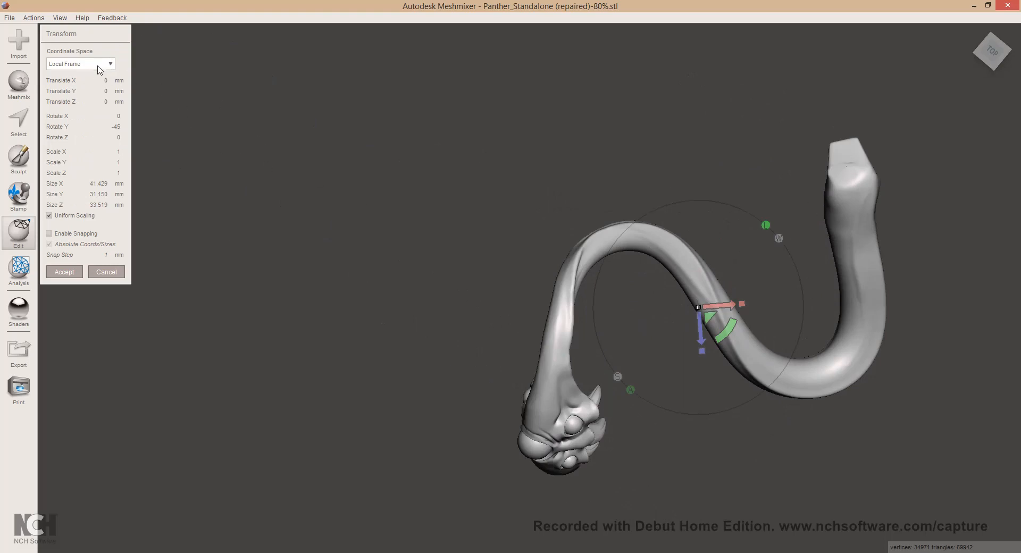
pyautogui.click(80, 64)
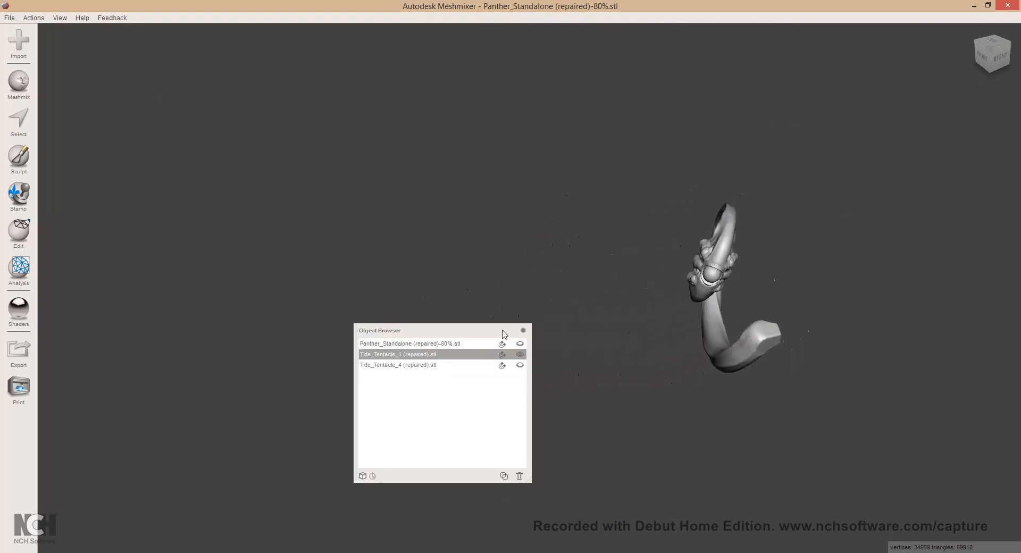
# Tilt Tide_Tentacle_1 into a loop by rotating it about X and Y
pyautogui.click(18, 231)
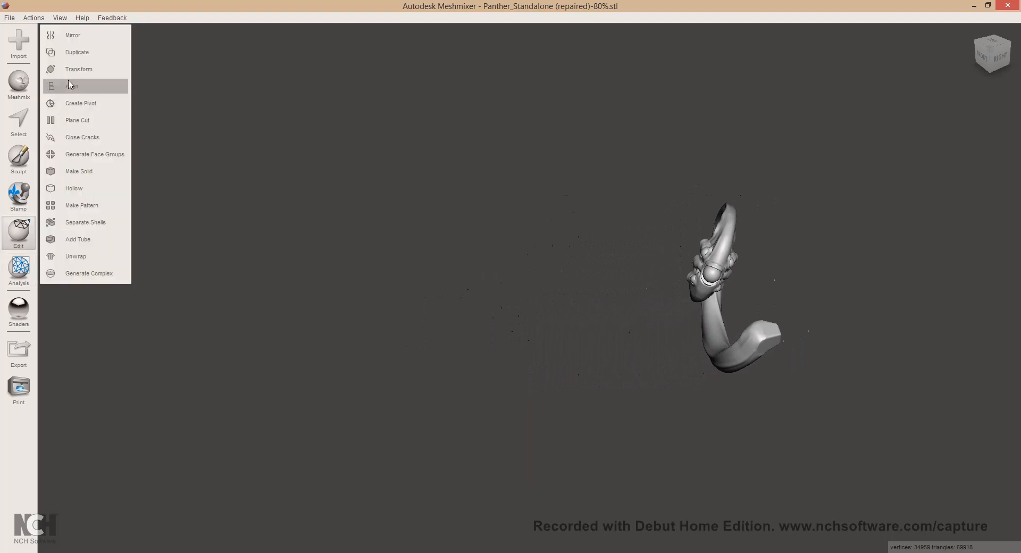
pyautogui.click(78, 69)
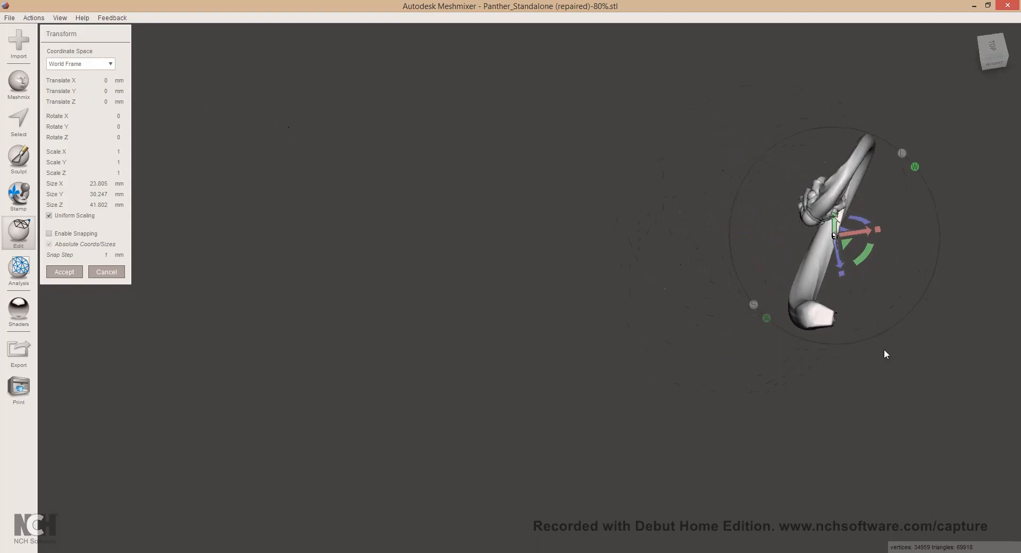
pyautogui.moveTo(846, 255); pyautogui.dragTo(751, 231)
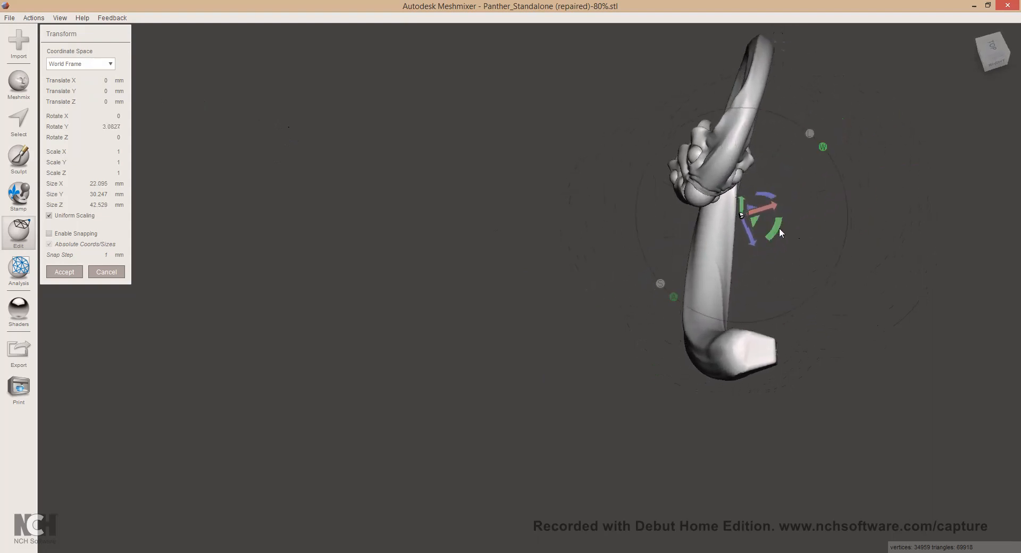
pyautogui.moveTo(778, 232); pyautogui.dragTo(804, 270)
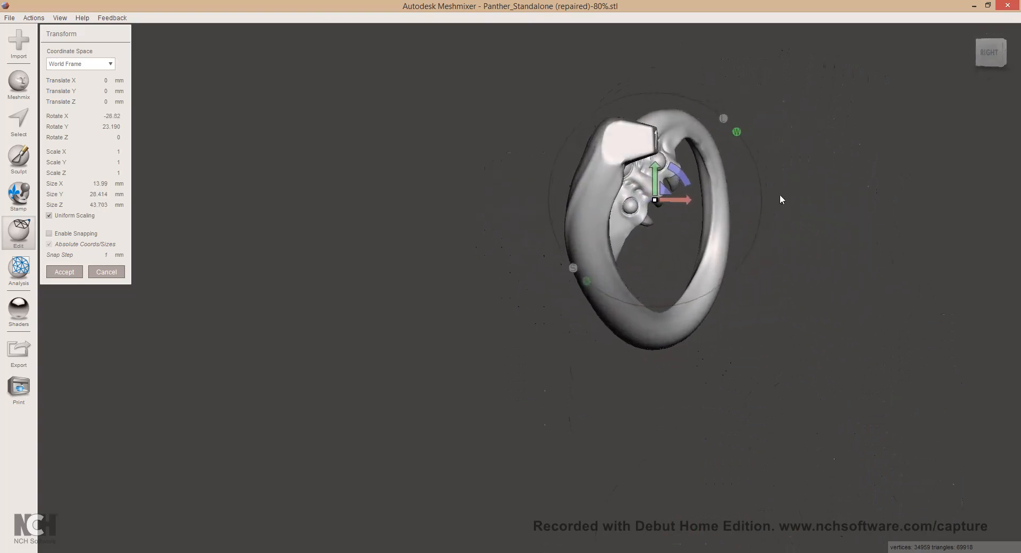
pyautogui.moveTo(670, 169); pyautogui.dragTo(651, 186)
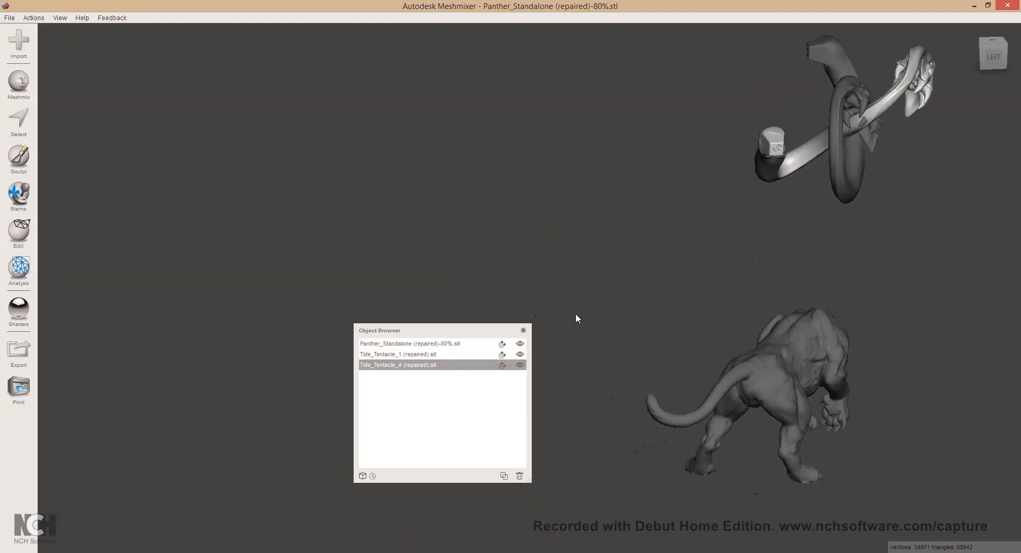
# Transform Tide_Tentacle_4 in Local Frame, swinging it upright
pyautogui.moveTo(576, 318); pyautogui.dragTo(804, 235)
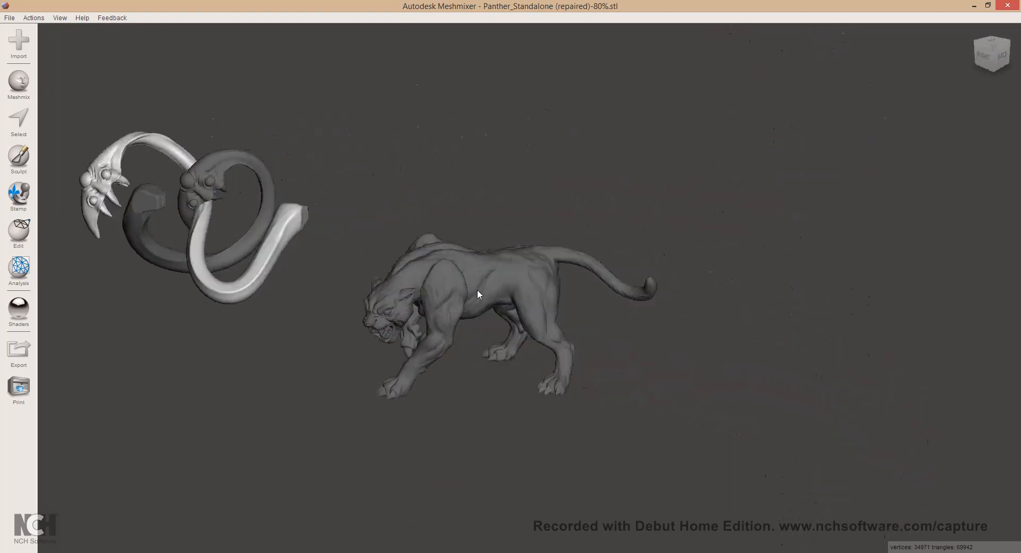
pyautogui.moveTo(478, 293); pyautogui.dragTo(586, 163)
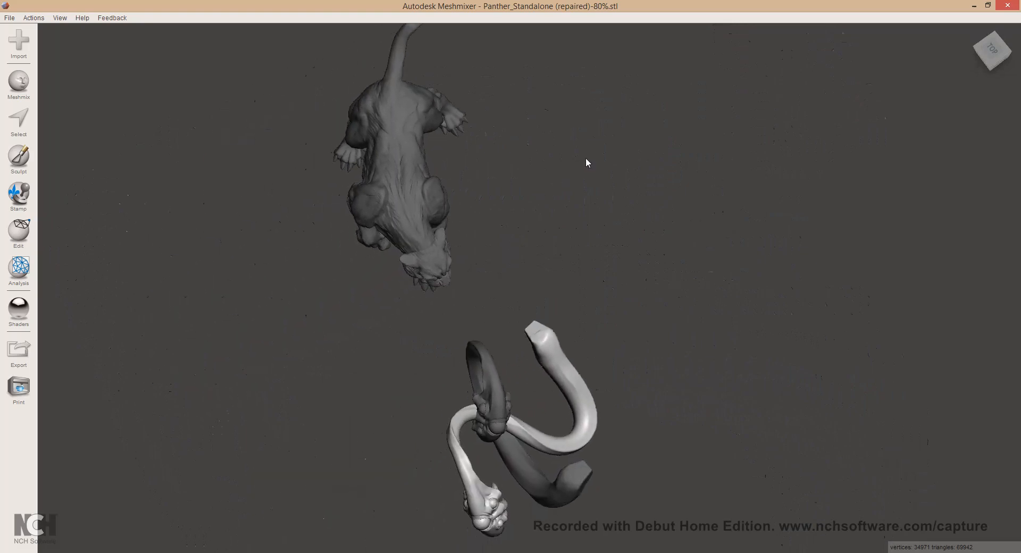
pyautogui.click(18, 231)
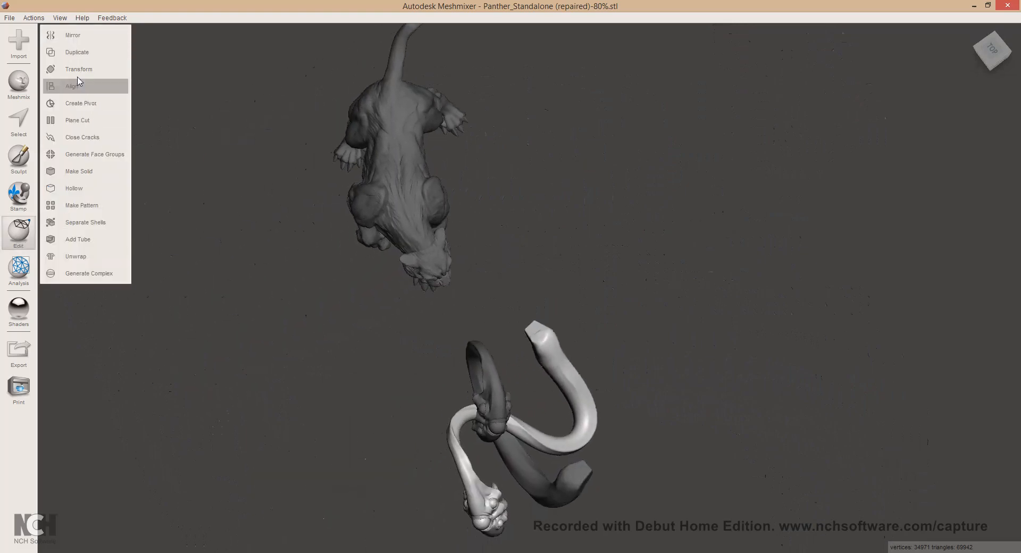
pyautogui.click(79, 69)
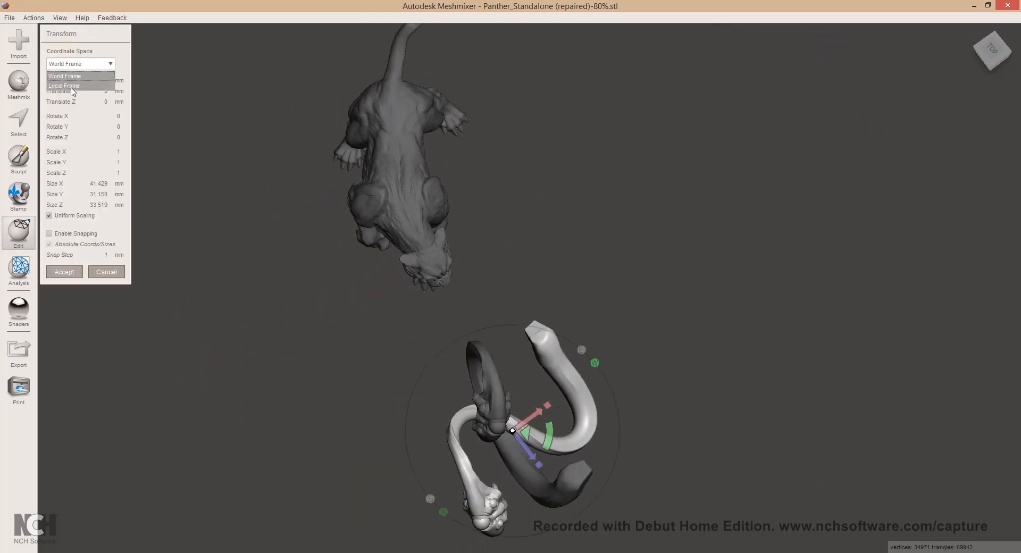
pyautogui.click(64, 85)
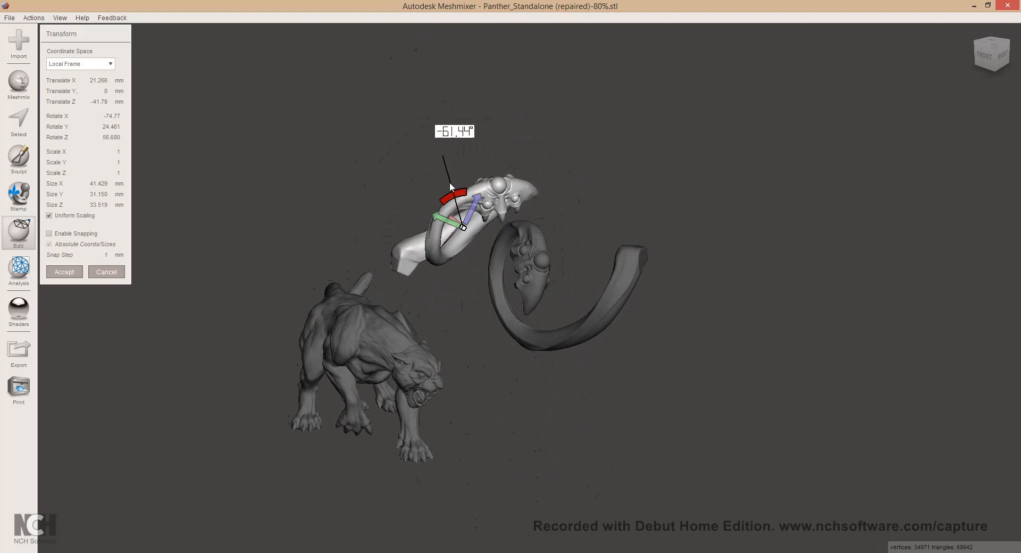
pyautogui.moveTo(458, 189); pyautogui.dragTo(443, 263)
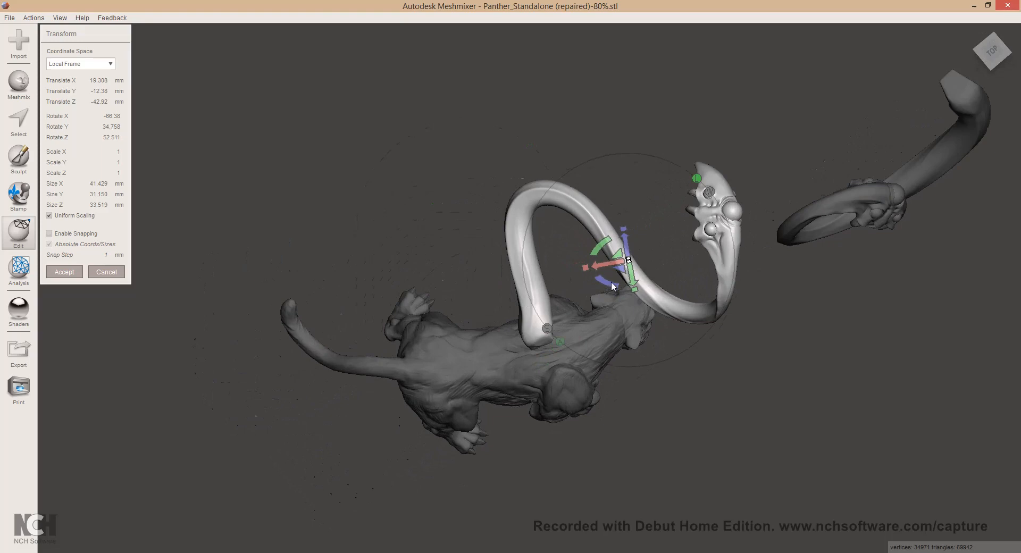
# Slide and tilt Tide_Tentacle_4 so it arches over the panther's back
pyautogui.moveTo(612, 261); pyautogui.dragTo(592, 244)
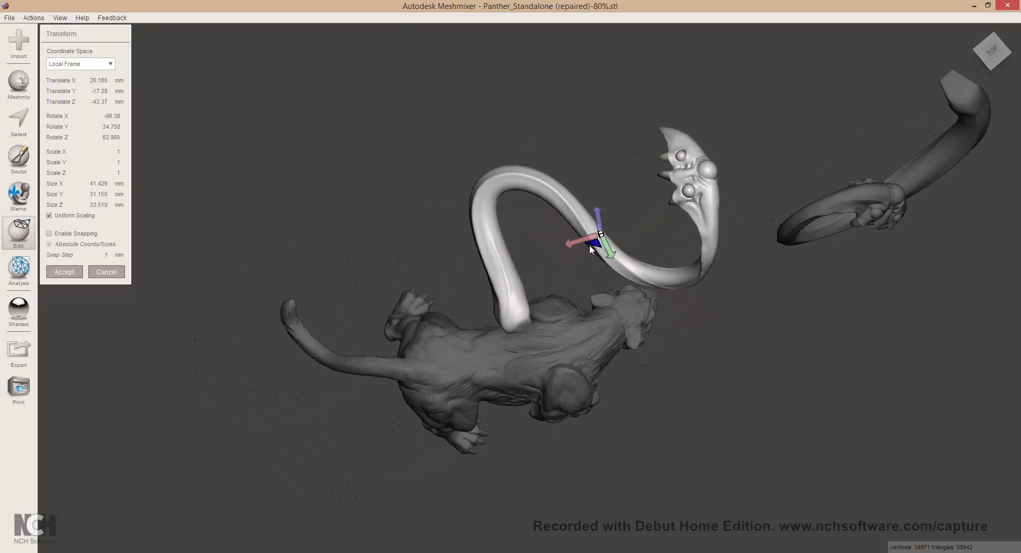
pyautogui.moveTo(592, 247); pyautogui.dragTo(414, 299)
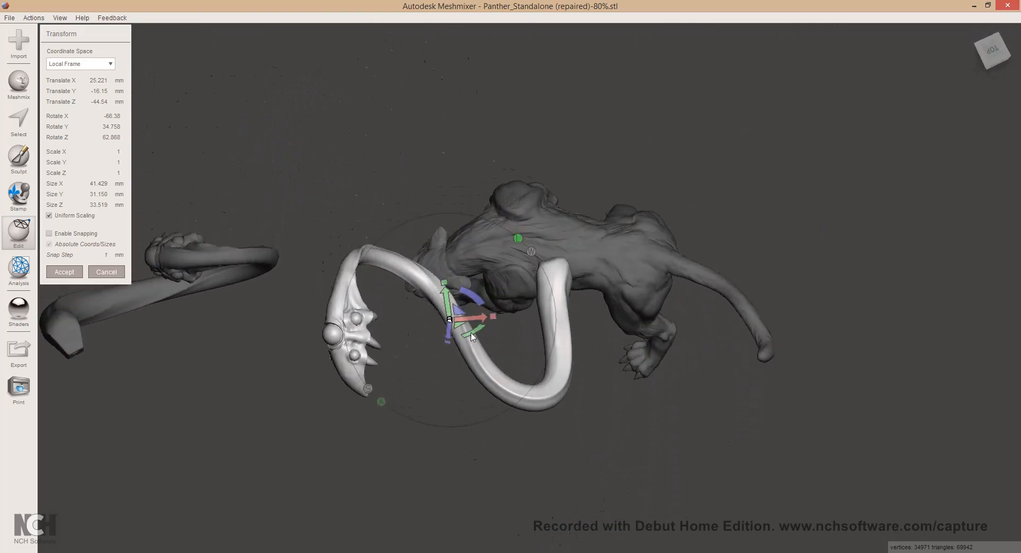
pyautogui.moveTo(472, 338); pyautogui.dragTo(495, 330)
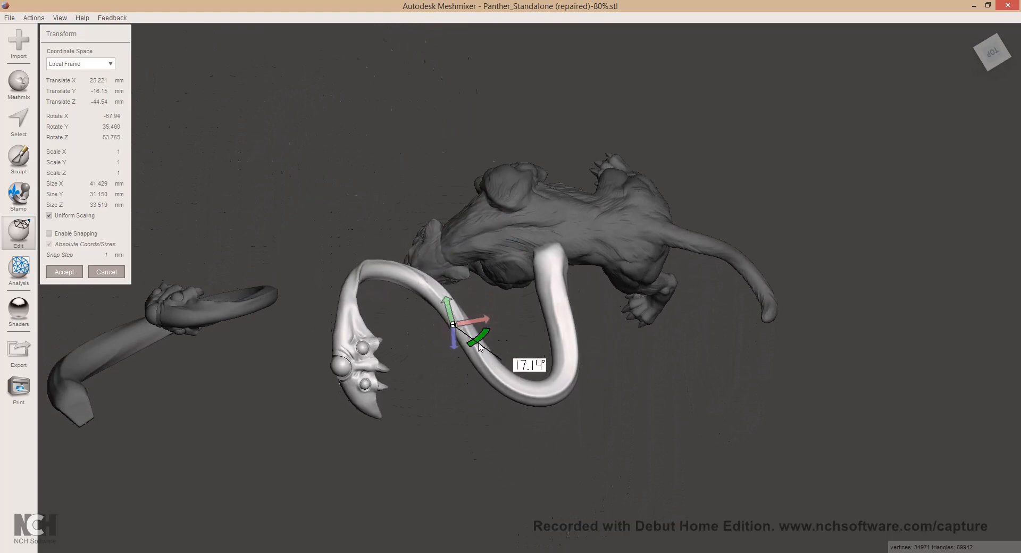
pyautogui.moveTo(475, 336); pyautogui.dragTo(455, 357)
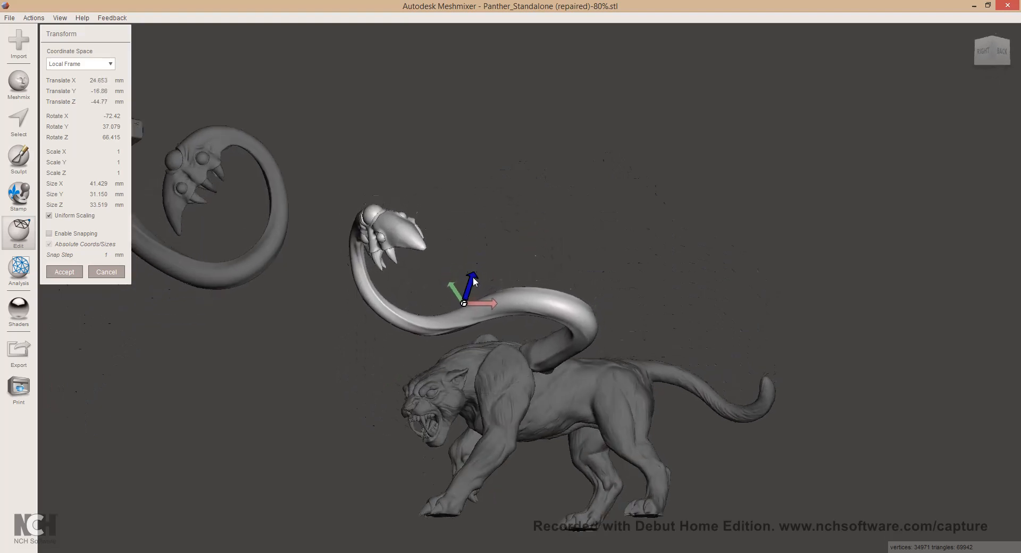
pyautogui.moveTo(473, 281); pyautogui.dragTo(368, 364)
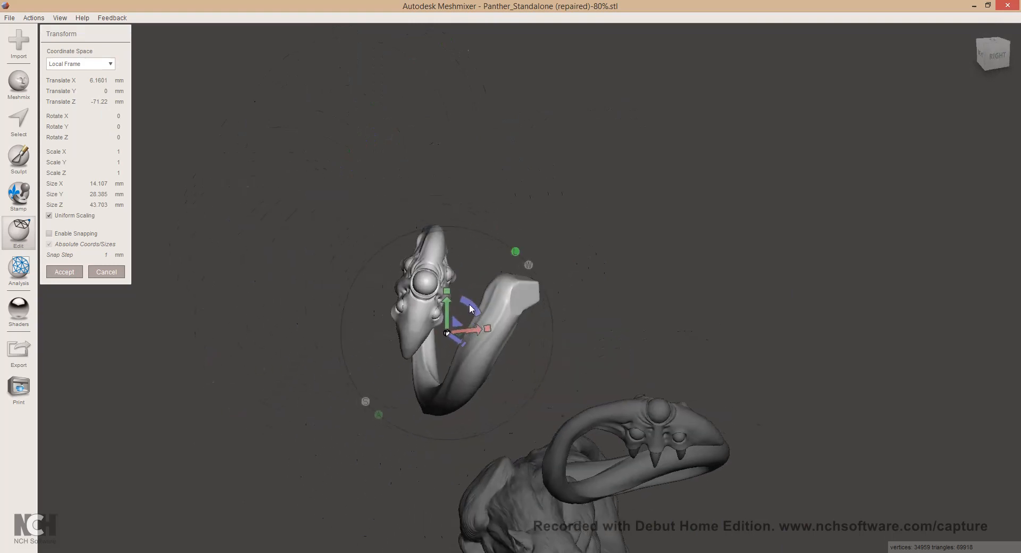
# Move and turn the tentacle down over the back and across the shoulder
pyautogui.moveTo(469, 309); pyautogui.dragTo(593, 357)
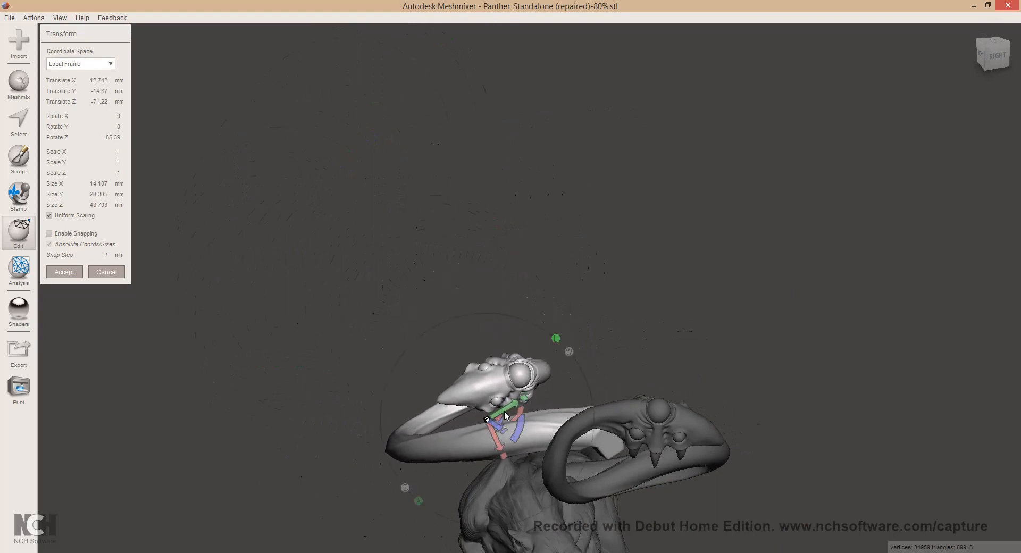
pyautogui.moveTo(511, 408); pyautogui.dragTo(426, 456)
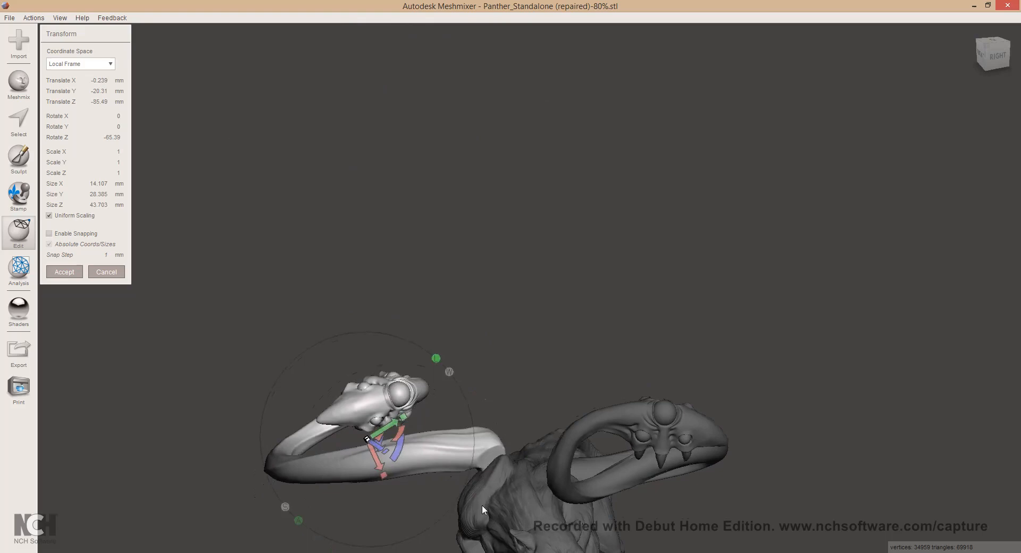
pyautogui.moveTo(482, 509); pyautogui.dragTo(495, 394)
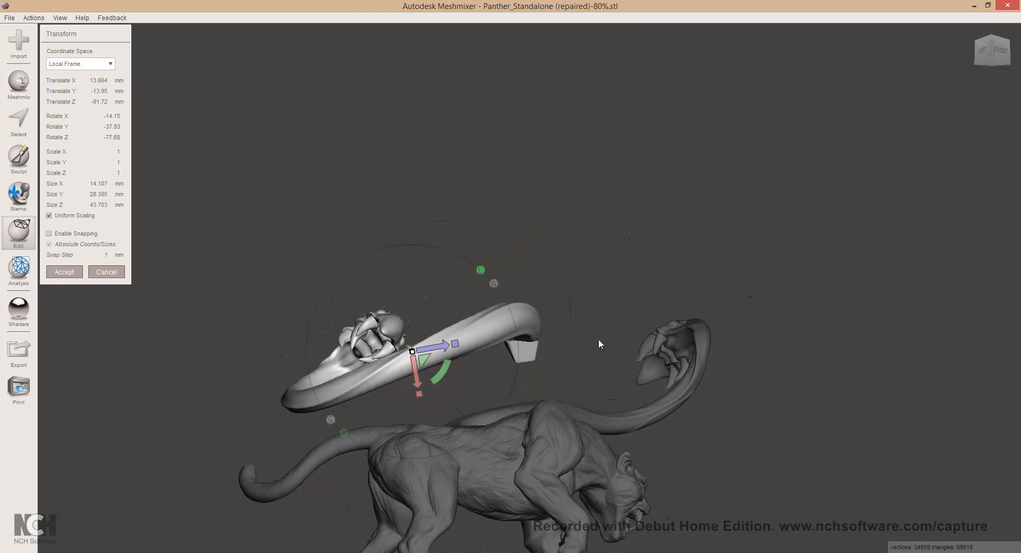
pyautogui.moveTo(599, 344); pyautogui.dragTo(746, 400)
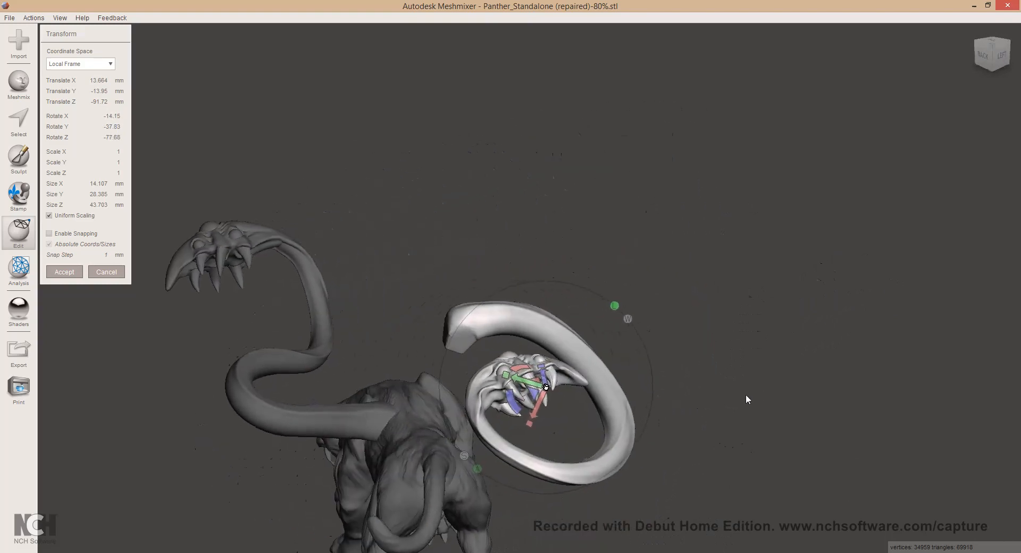
pyautogui.moveTo(545, 388); pyautogui.dragTo(508, 463)
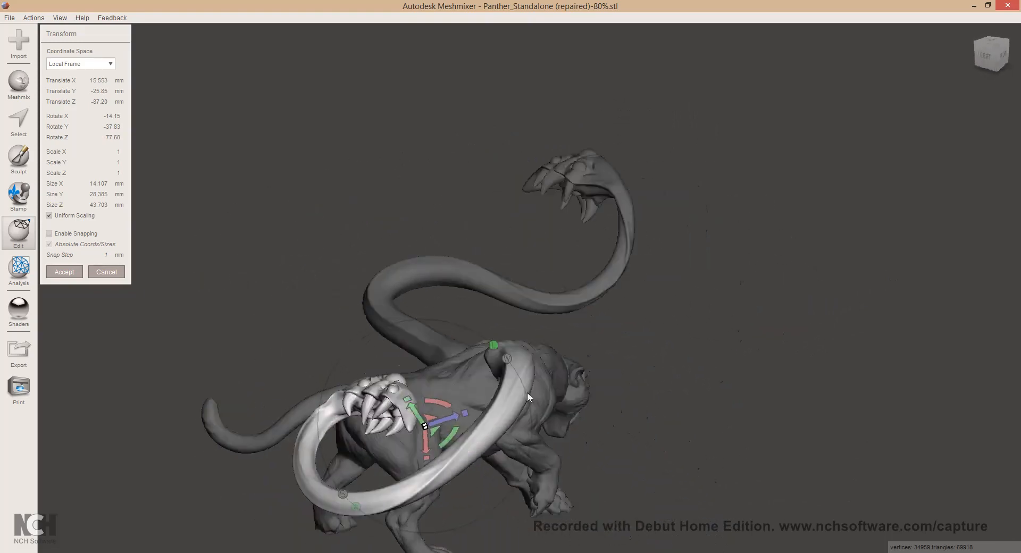
pyautogui.moveTo(527, 397); pyautogui.dragTo(472, 377)
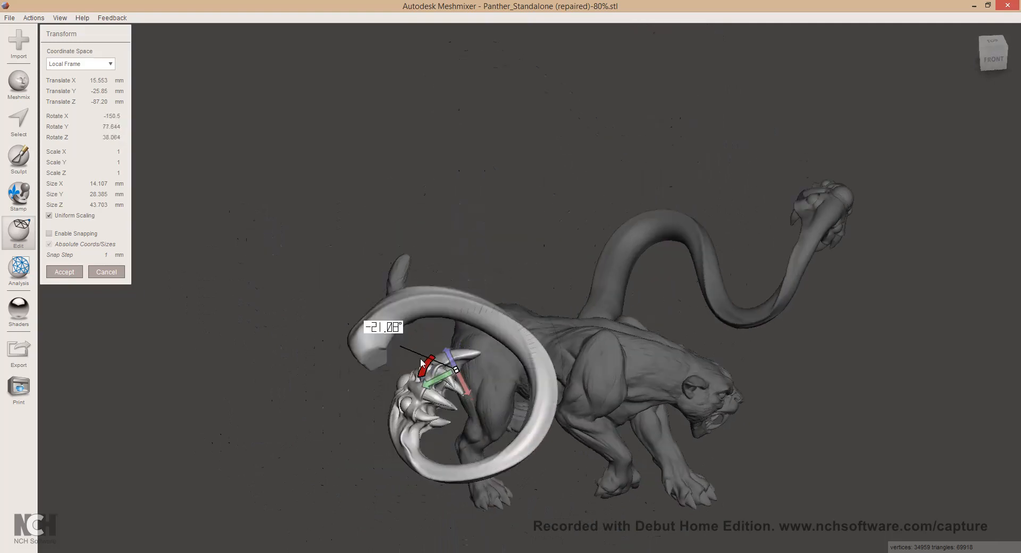
pyautogui.moveTo(420, 365); pyautogui.dragTo(656, 363)
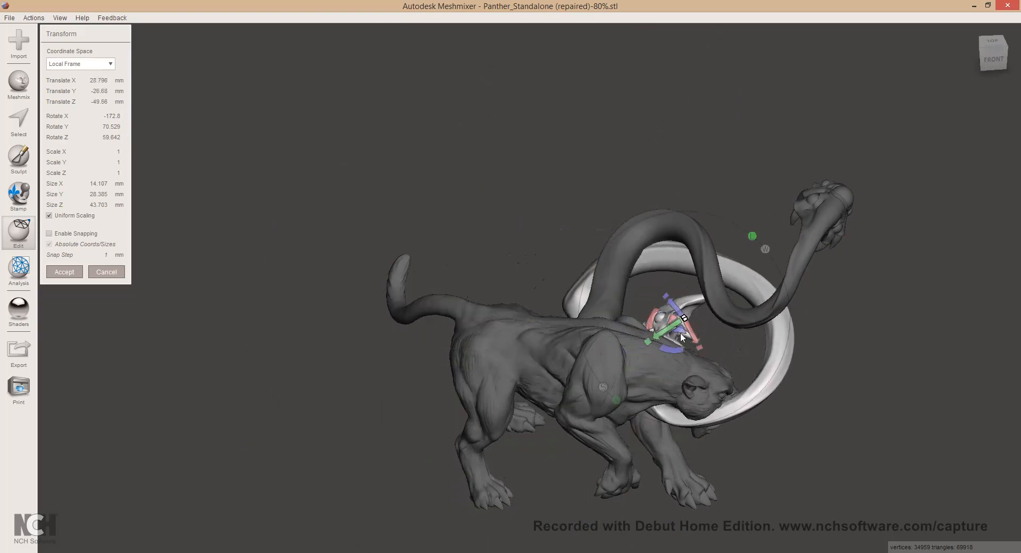
# Fine-tune the tentacle's position and rotation so it sits on the shoulder
pyautogui.moveTo(680, 332); pyautogui.dragTo(645, 381)
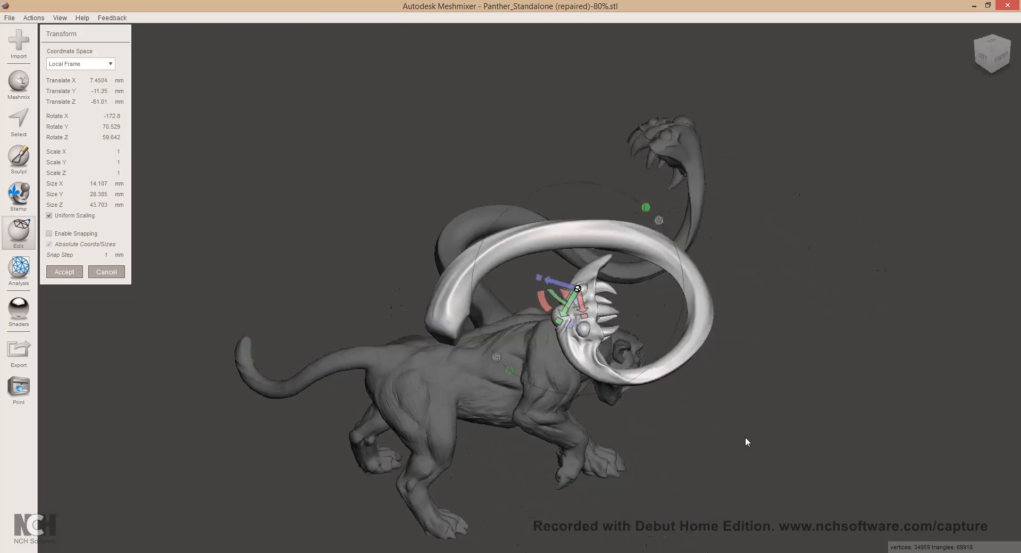
pyautogui.moveTo(572, 287); pyautogui.dragTo(626, 277)
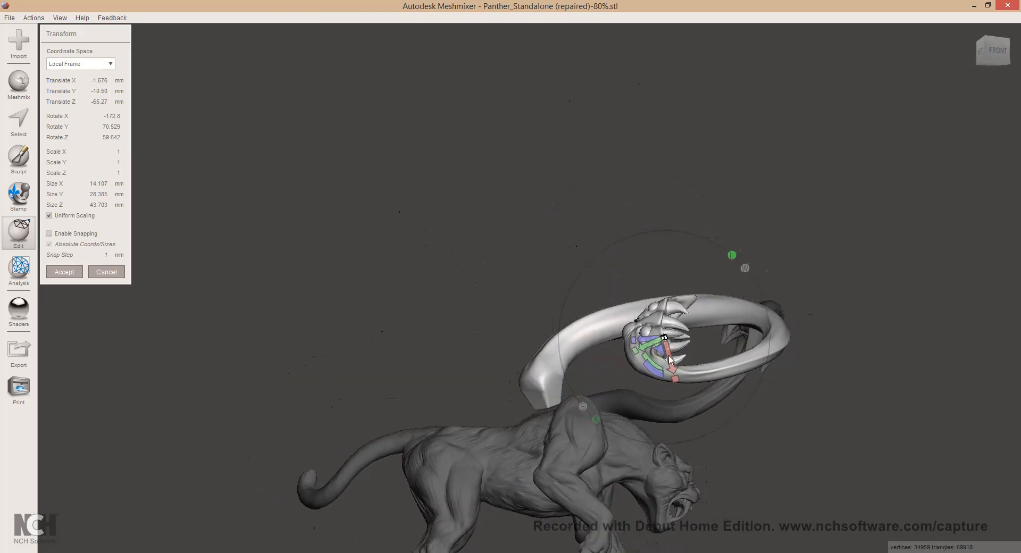
pyautogui.moveTo(667, 357); pyautogui.dragTo(655, 381)
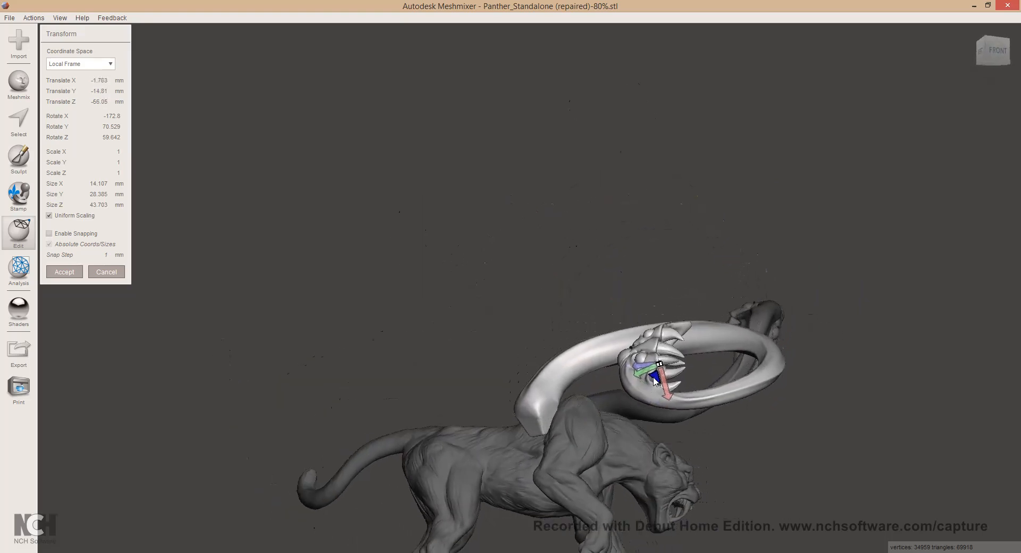
pyautogui.moveTo(653, 381); pyautogui.dragTo(661, 407)
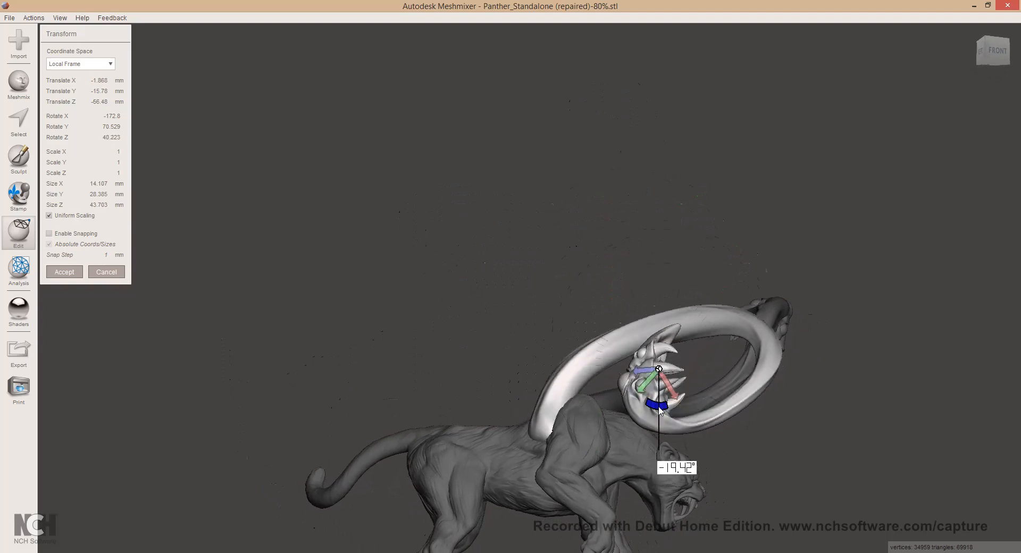
pyautogui.moveTo(660, 404); pyautogui.dragTo(649, 365)
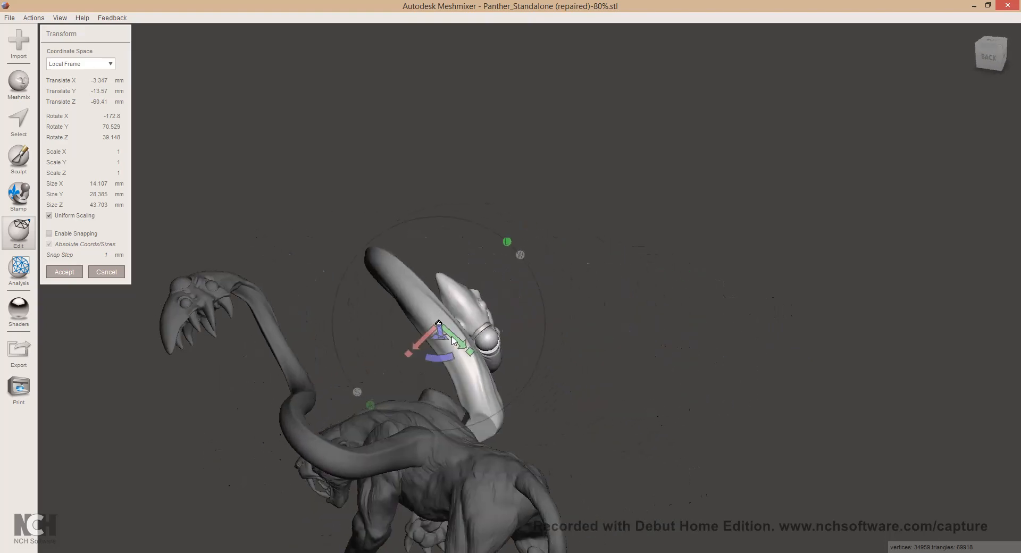
pyautogui.moveTo(453, 339); pyautogui.dragTo(414, 336)
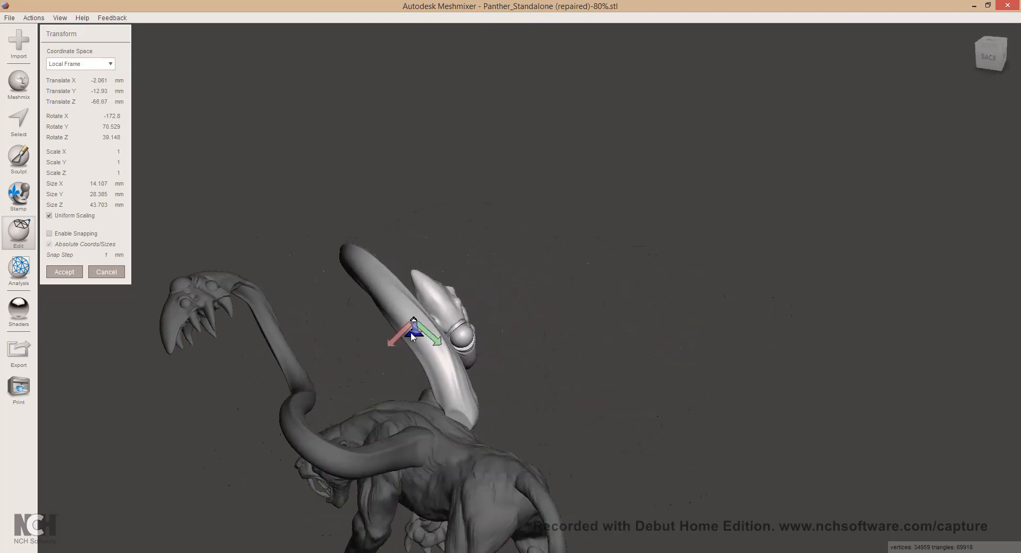
pyautogui.moveTo(414, 336); pyautogui.dragTo(429, 355)
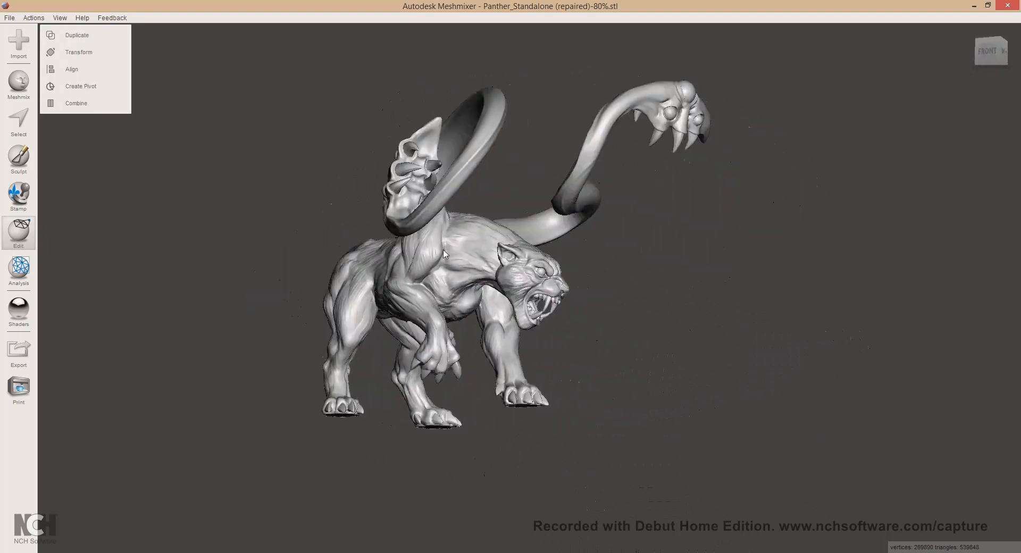
# Check the placement, then select only the two tentacles and duplicate them
pyautogui.moveTo(446, 254); pyautogui.dragTo(366, 263)
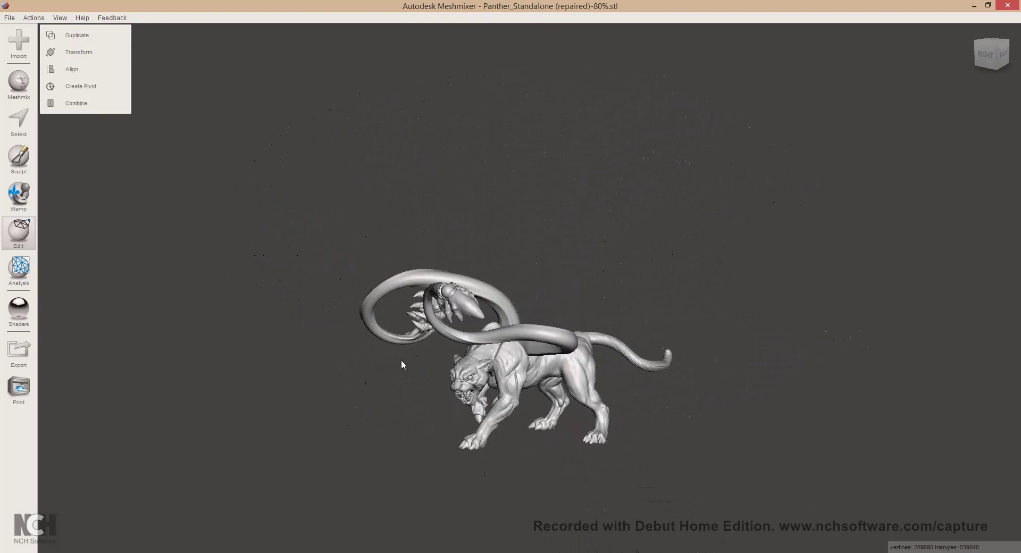
pyautogui.moveTo(402, 365); pyautogui.dragTo(296, 276)
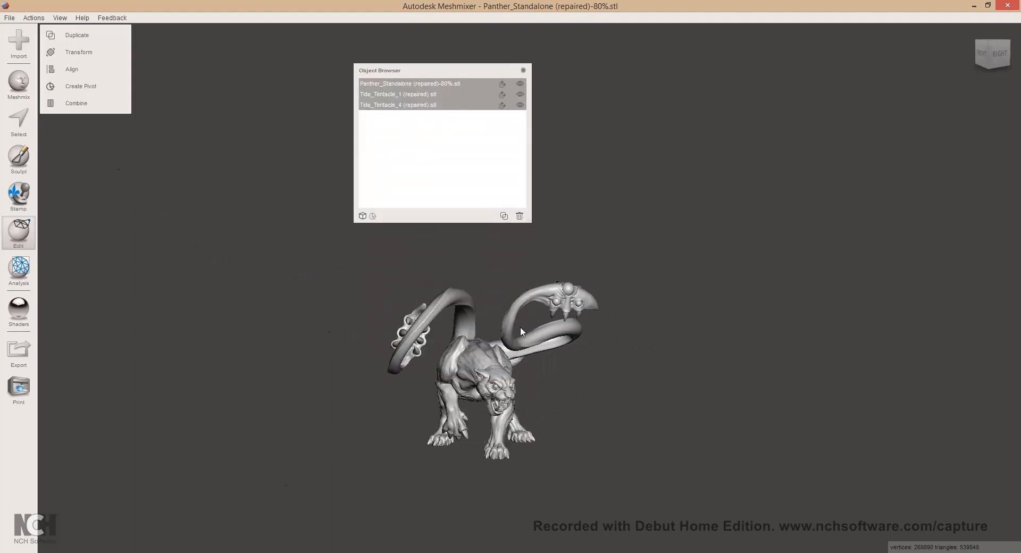
pyautogui.click(397, 94)
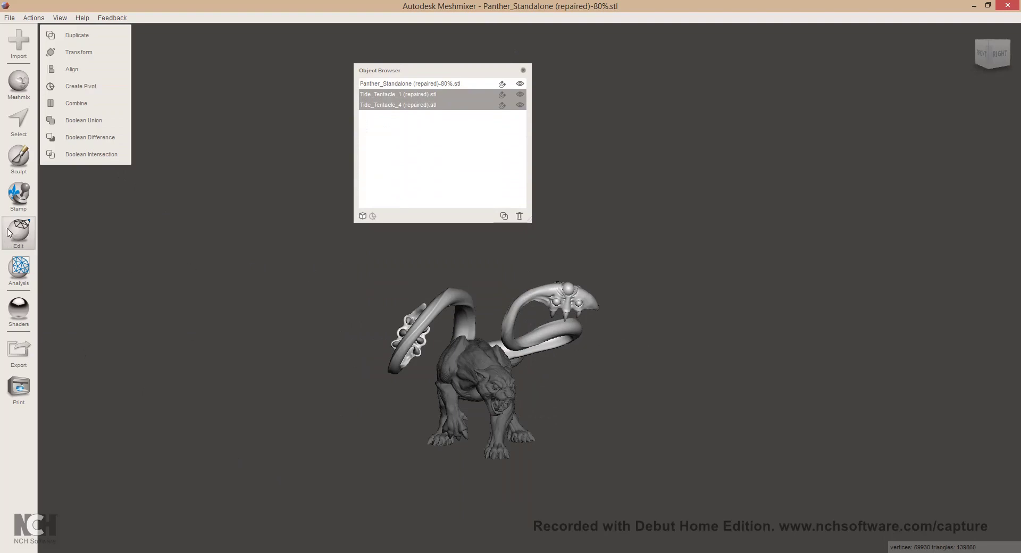
pyautogui.moveTo(77, 36)
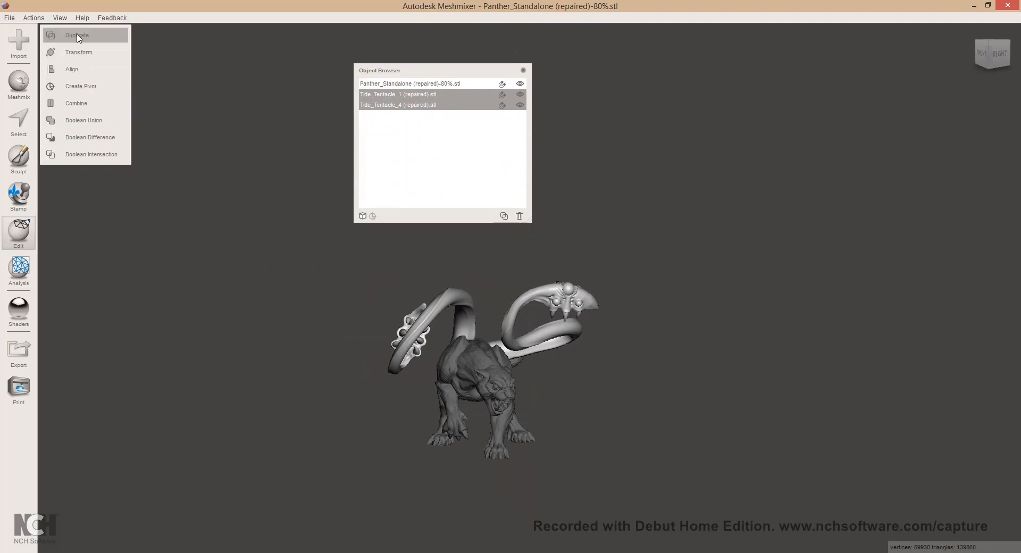
pyautogui.click(76, 35)
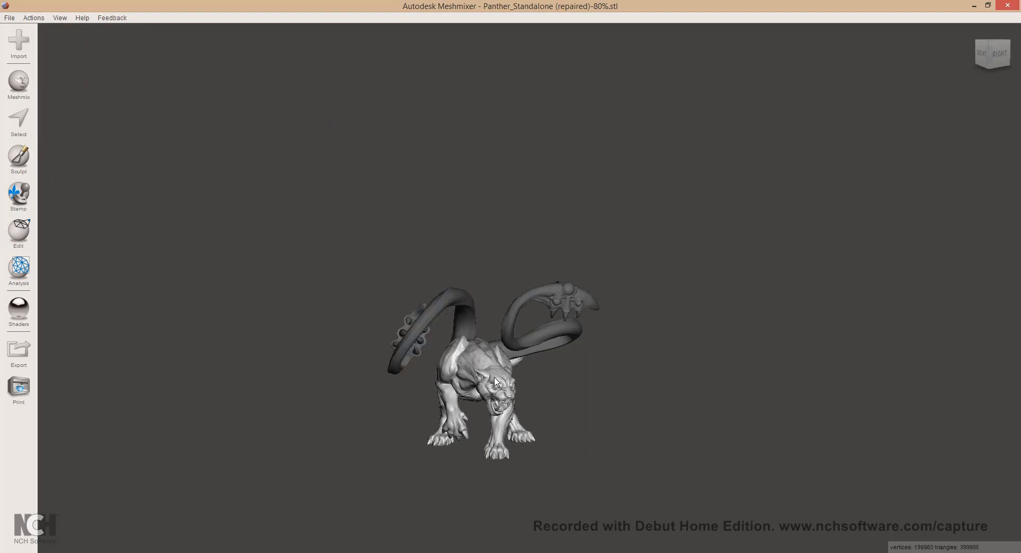
# Subtract the first tentacle copy from the panther body with Boolean Difference and accept
pyautogui.moveTo(491, 381); pyautogui.dragTo(408, 386)
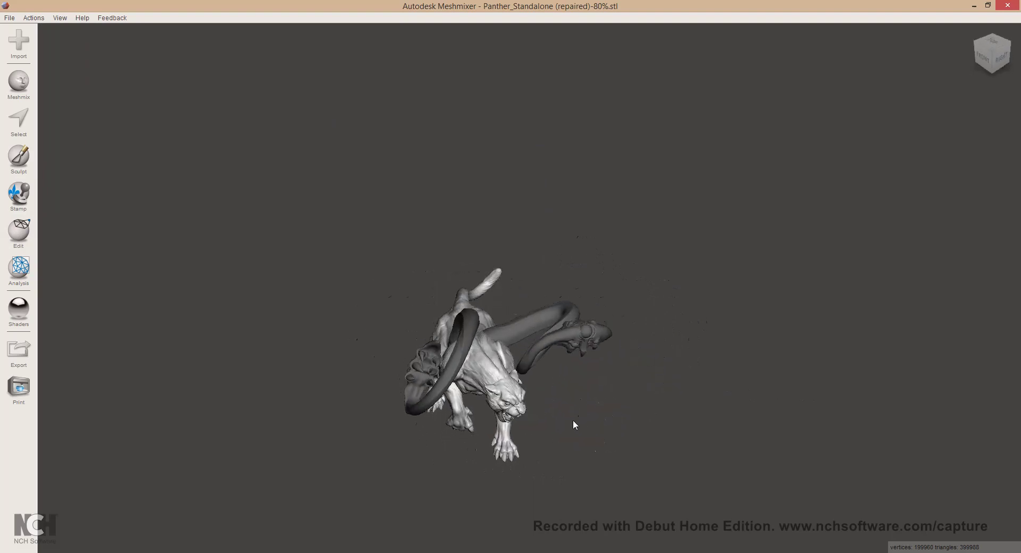
pyautogui.moveTo(573, 423); pyautogui.dragTo(508, 429)
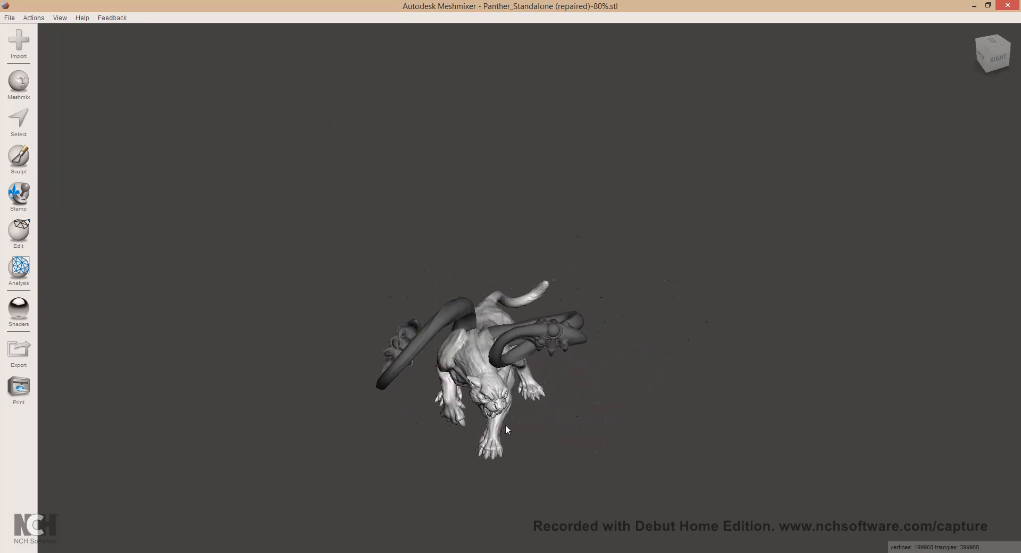
pyautogui.click(18, 230)
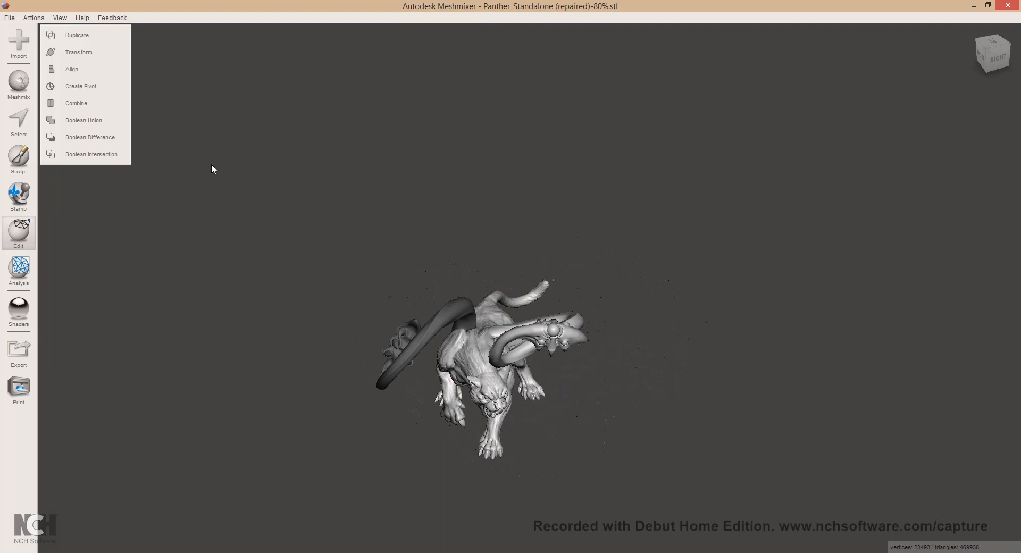
pyautogui.click(90, 137)
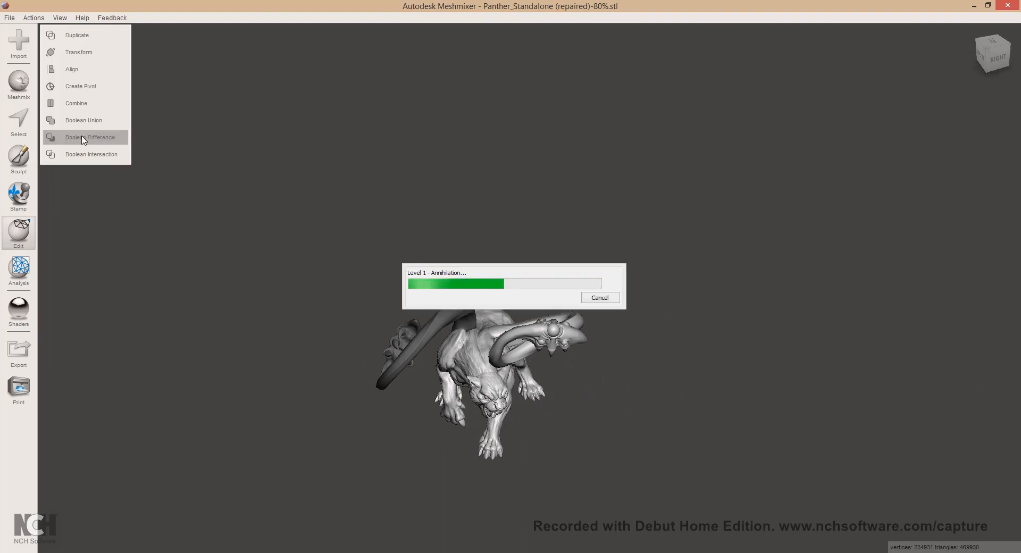
pyautogui.click(85, 138)
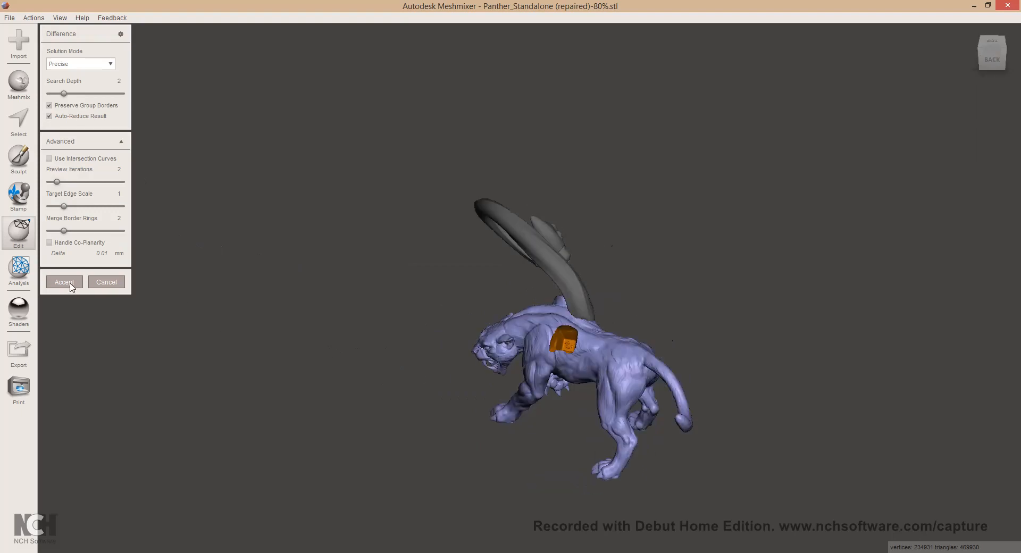
pyautogui.click(64, 282)
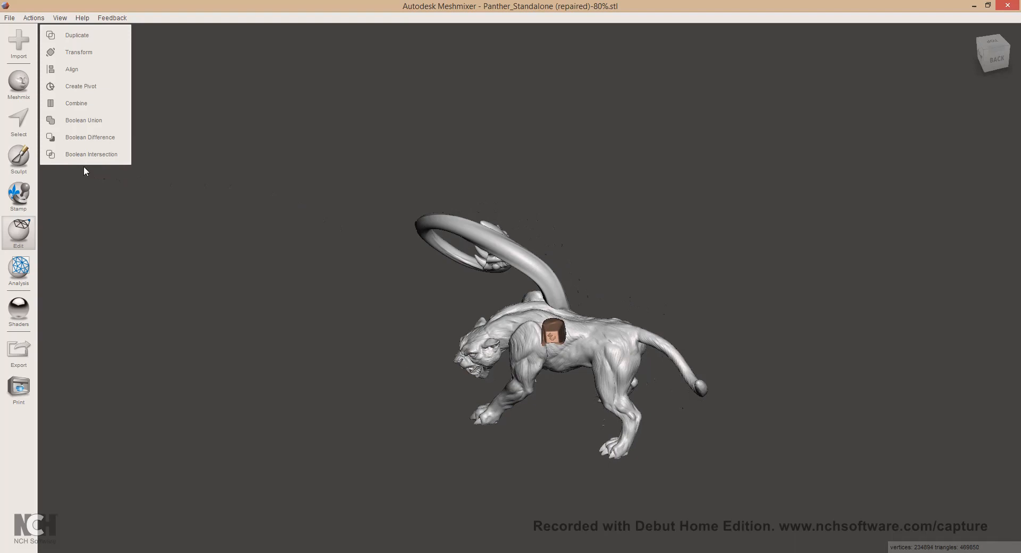
# Apply a second Boolean Difference with the remaining tentacle copy and accept it
pyautogui.click(89, 137)
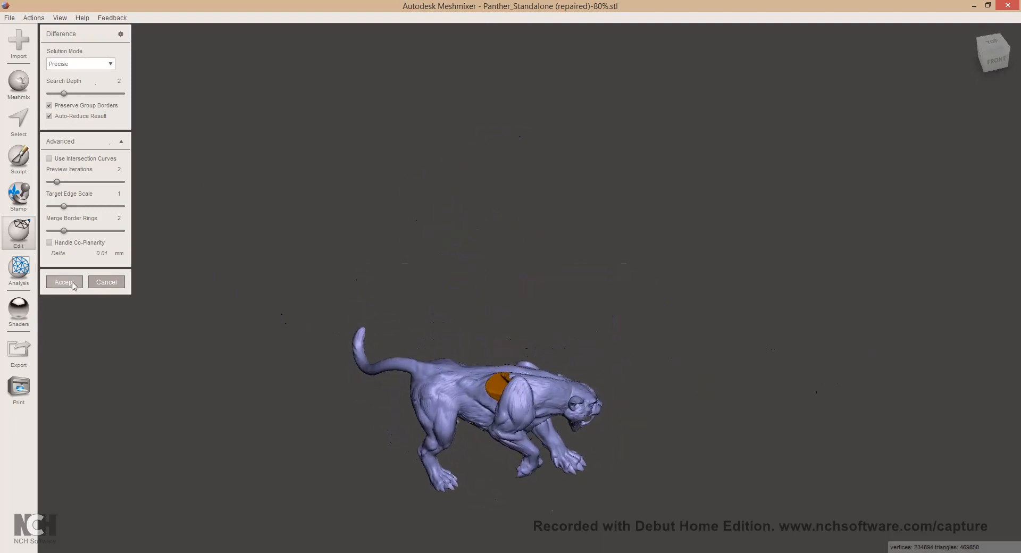
pyautogui.click(64, 282)
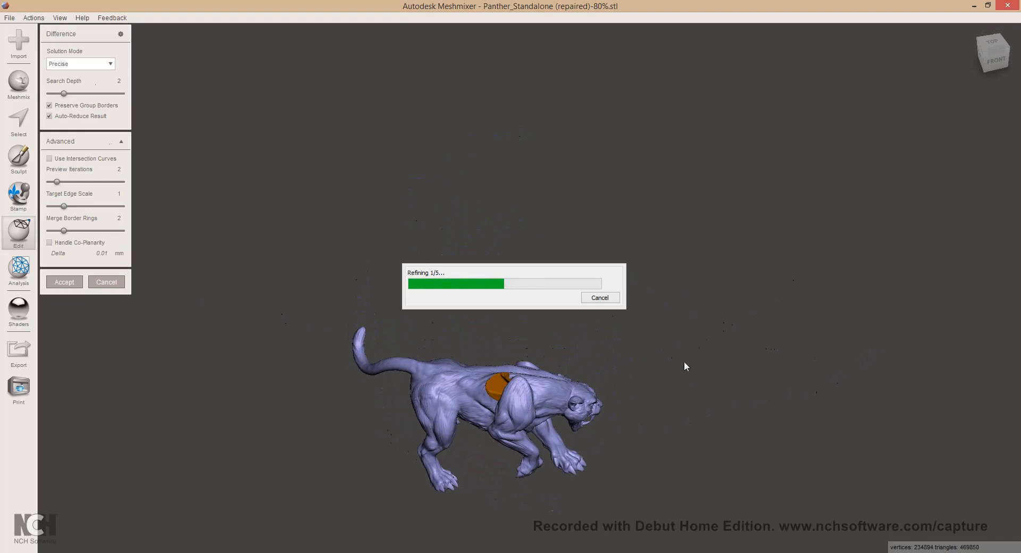
pyautogui.click(61, 18)
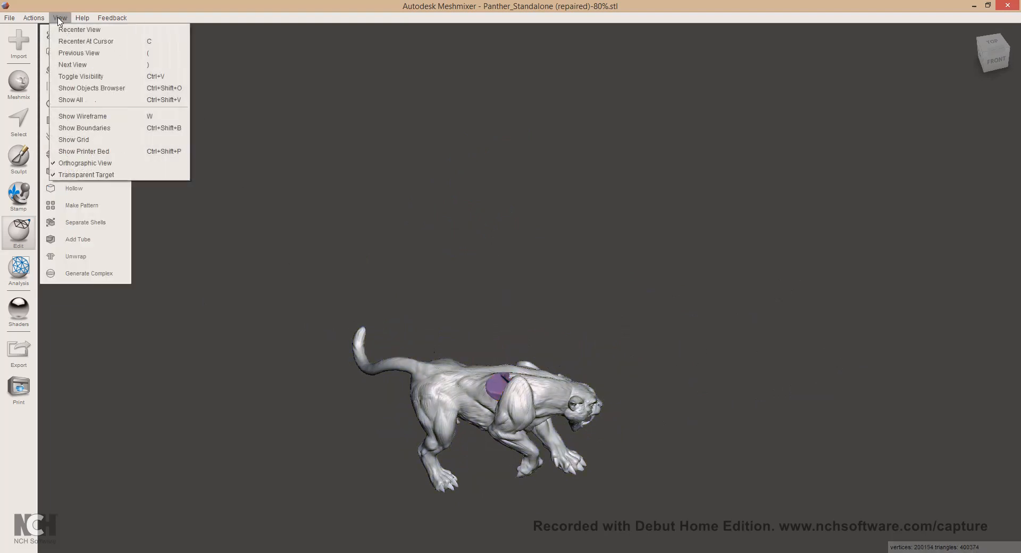
# Unhide the tentacle in the Objects Browser and start exporting the selected panther body
pyautogui.click(92, 88)
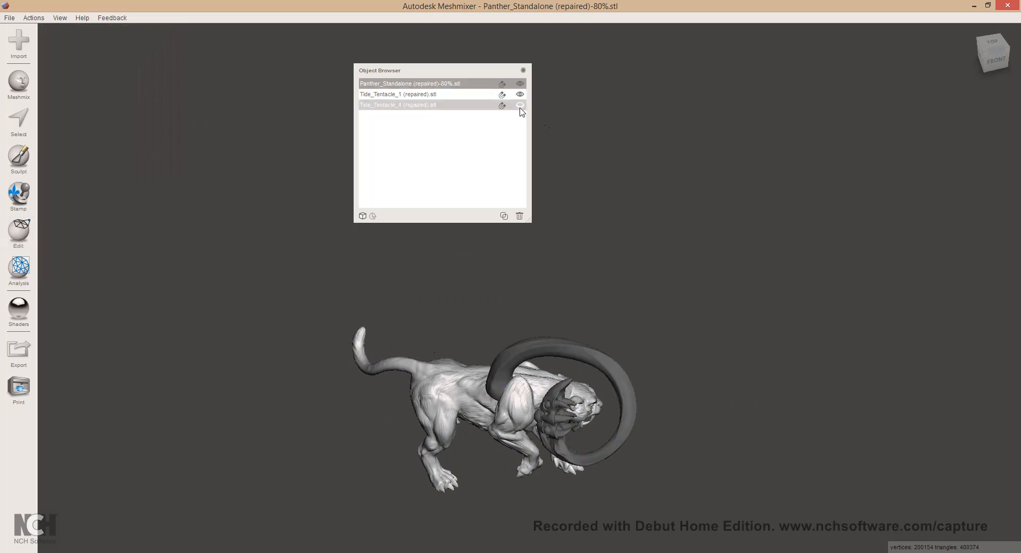
pyautogui.click(519, 105)
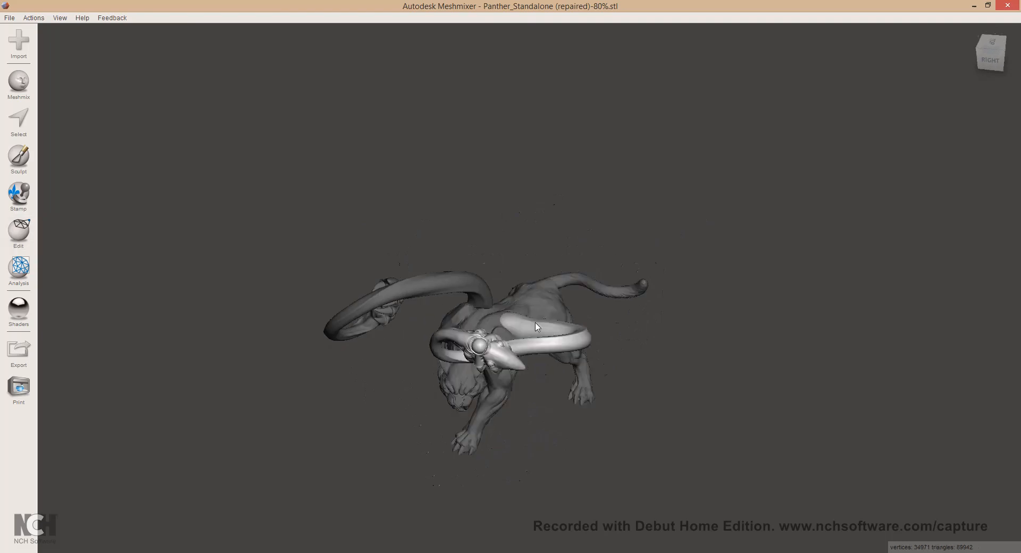
pyautogui.click(18, 231)
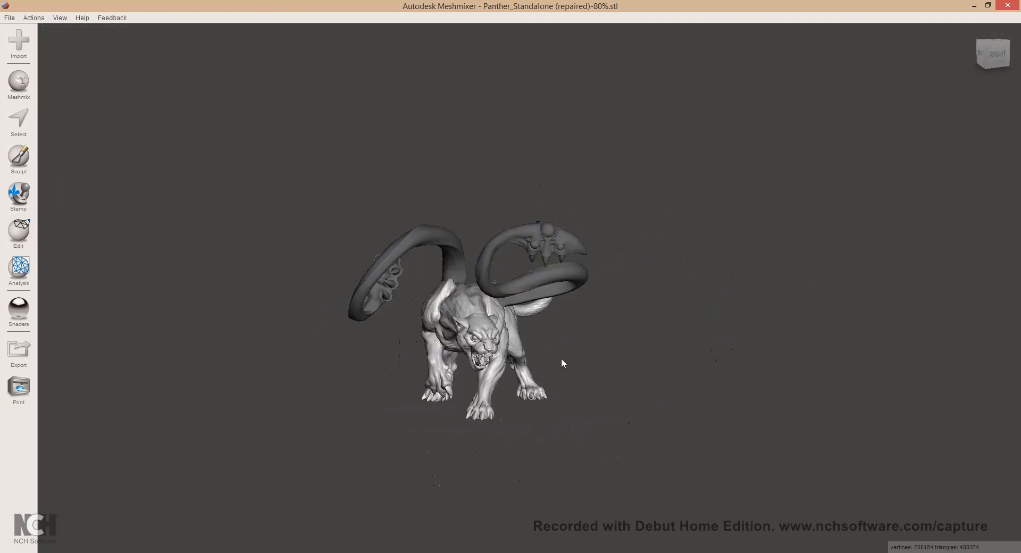
pyautogui.click(19, 349)
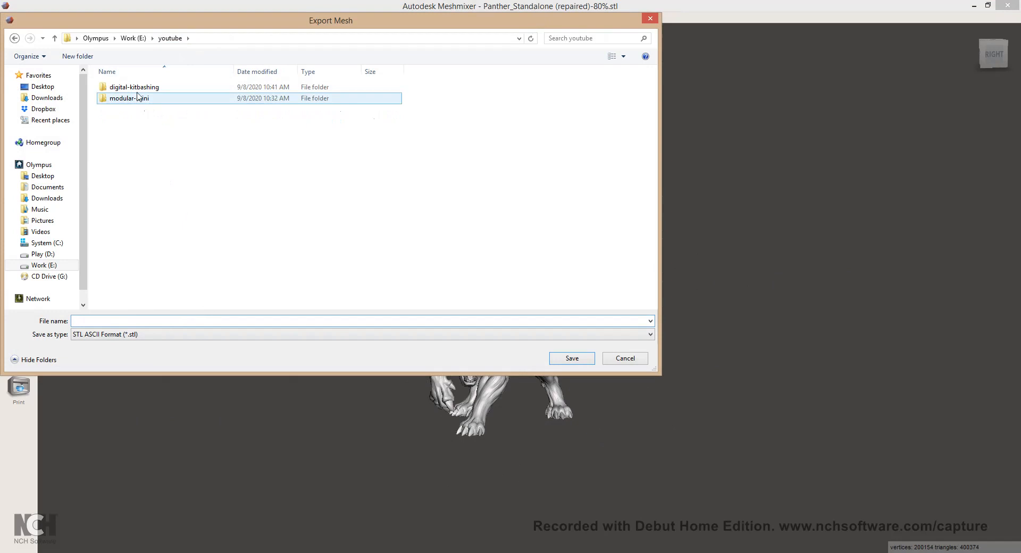
# Open the digital-kitbashing folder and enter the body file name 'displacer-be'
pyautogui.doubleClick(133, 87)
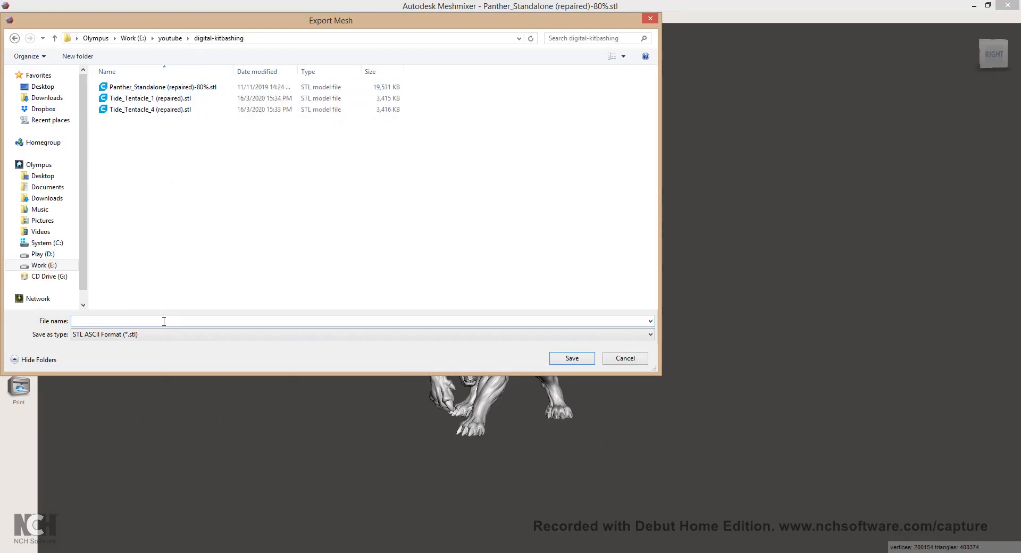
pyautogui.write('displacer-be')
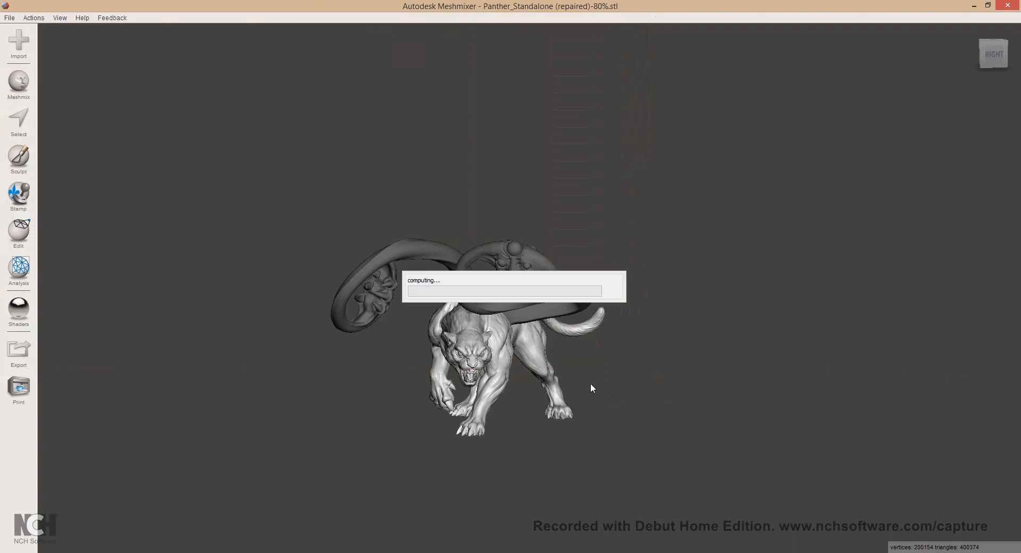
pyautogui.moveTo(346, 381)
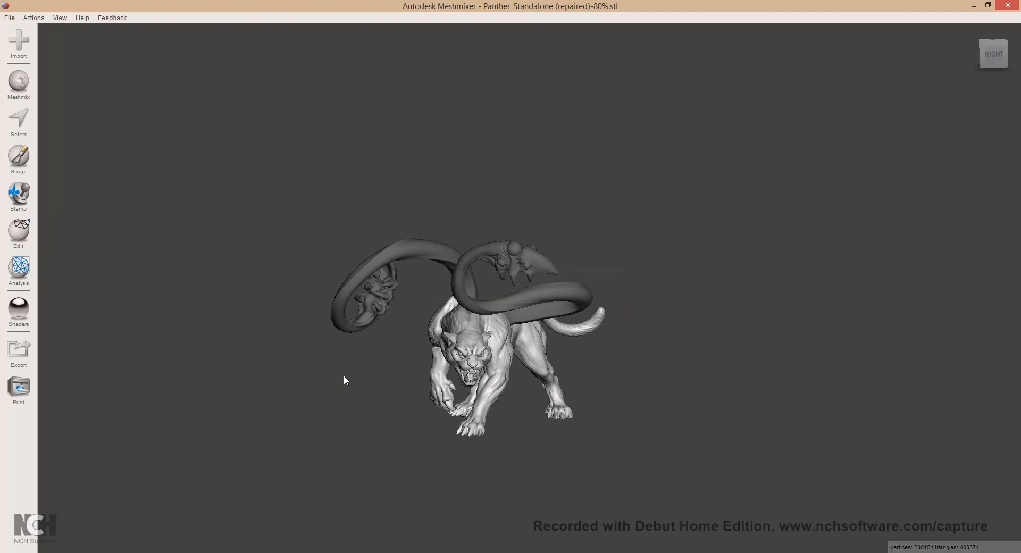
pyautogui.moveTo(373, 320)
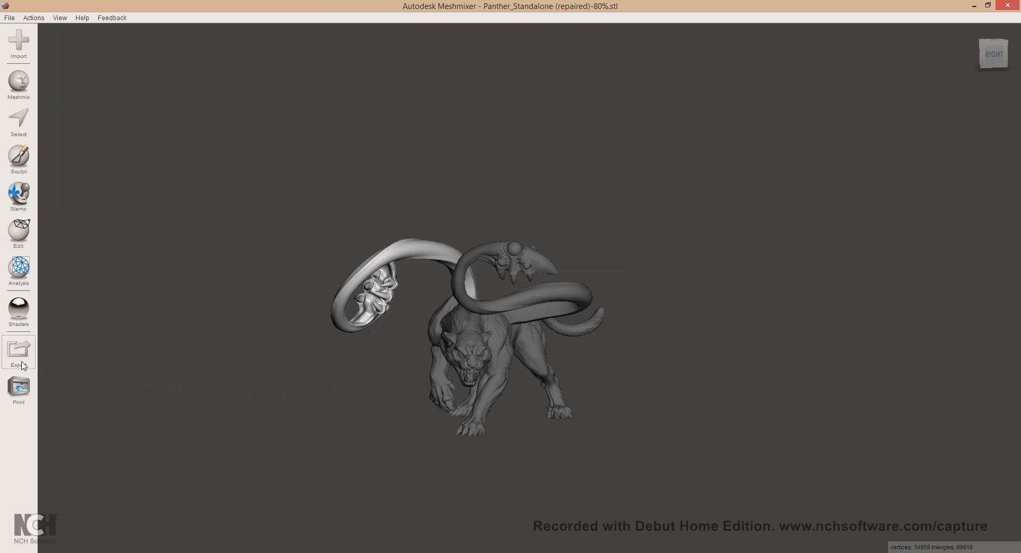
# Save STL files displacer-beast-tentacle-1 and displacer-beast-tentacle-2, then orbit the finished model
pyautogui.click(18, 351)
pyautogui.write('displacer-beast-tentacle-1')
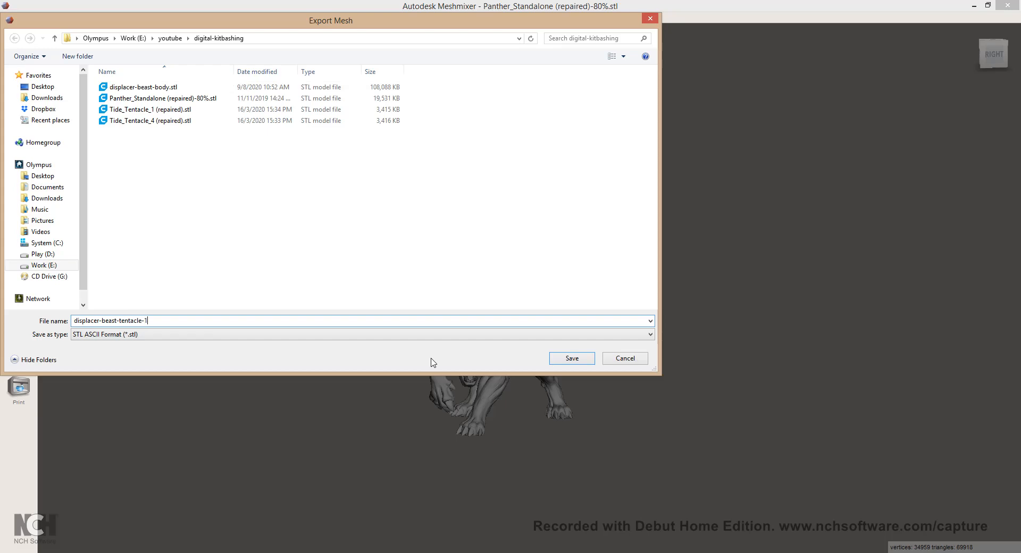
pyautogui.click(572, 358)
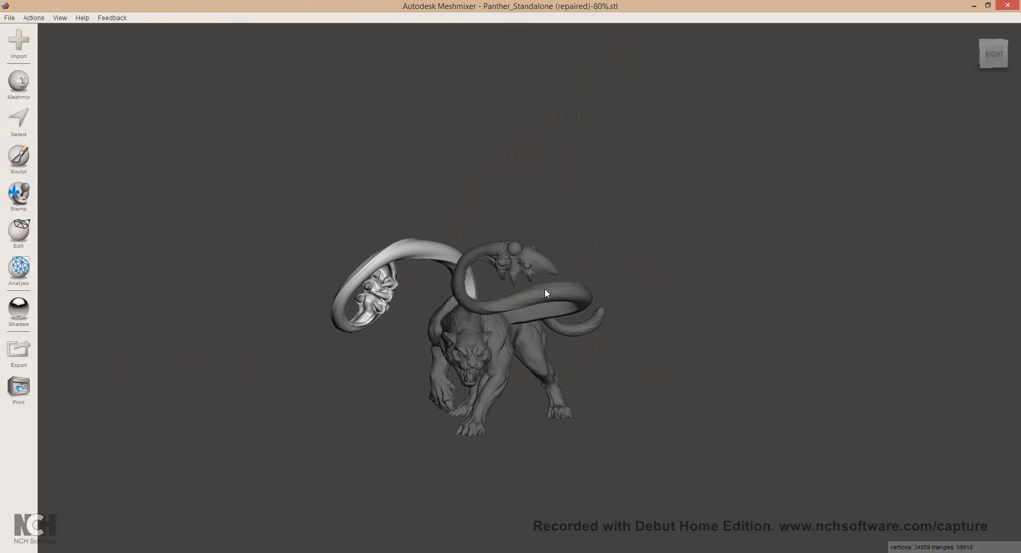
pyautogui.click(18, 231)
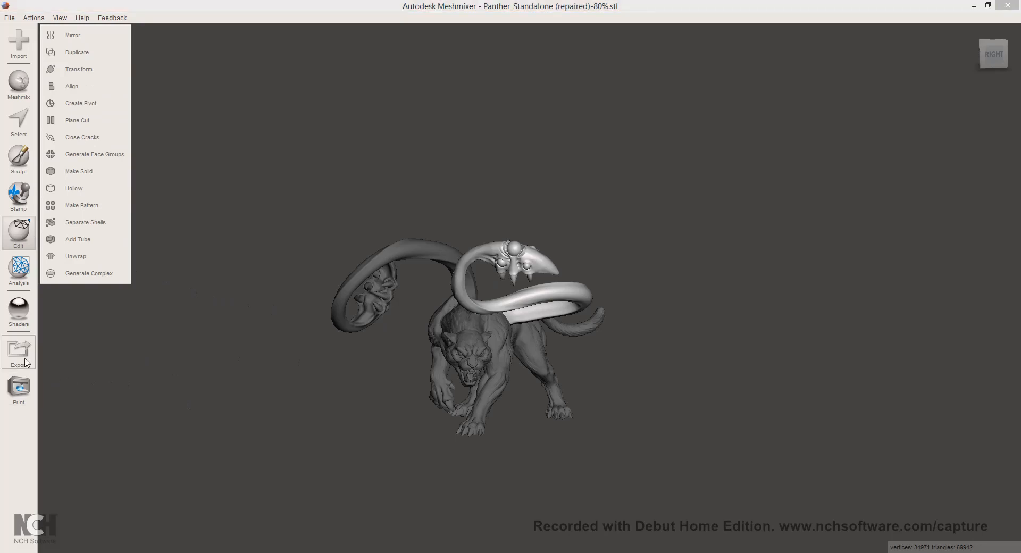
pyautogui.click(19, 351)
pyautogui.write('displacer-beast-tentacle-2')
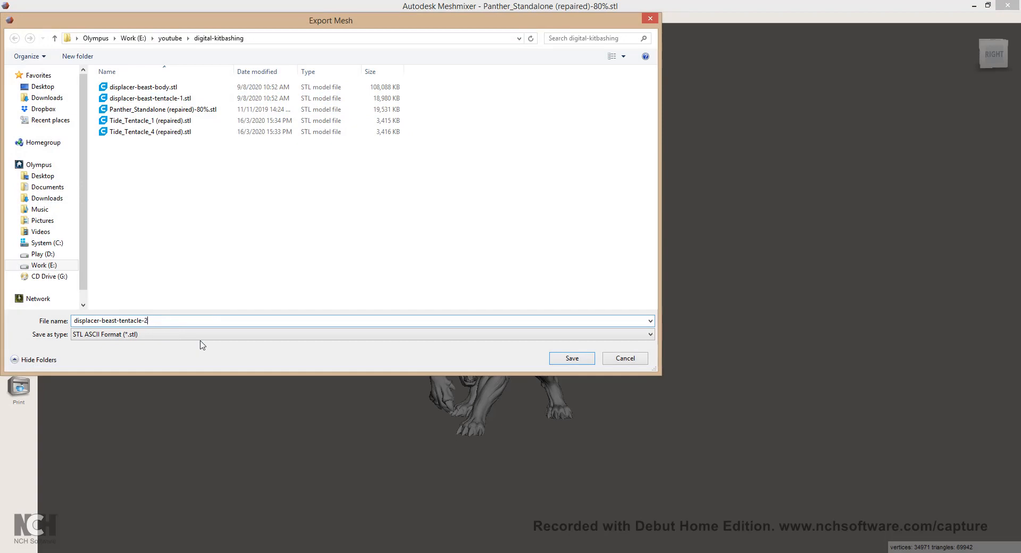
pyautogui.click(571, 357)
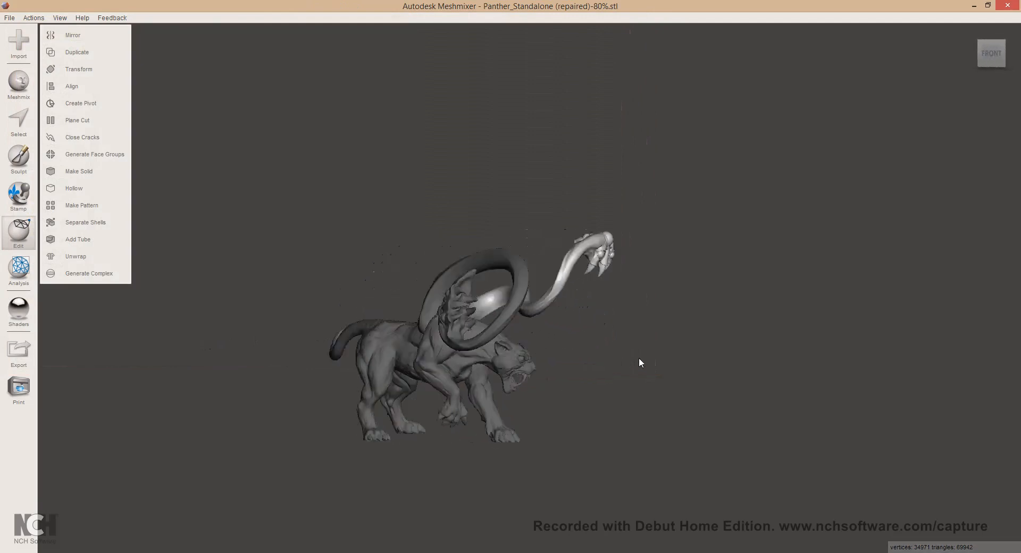
pyautogui.moveTo(641, 362); pyautogui.dragTo(423, 356)
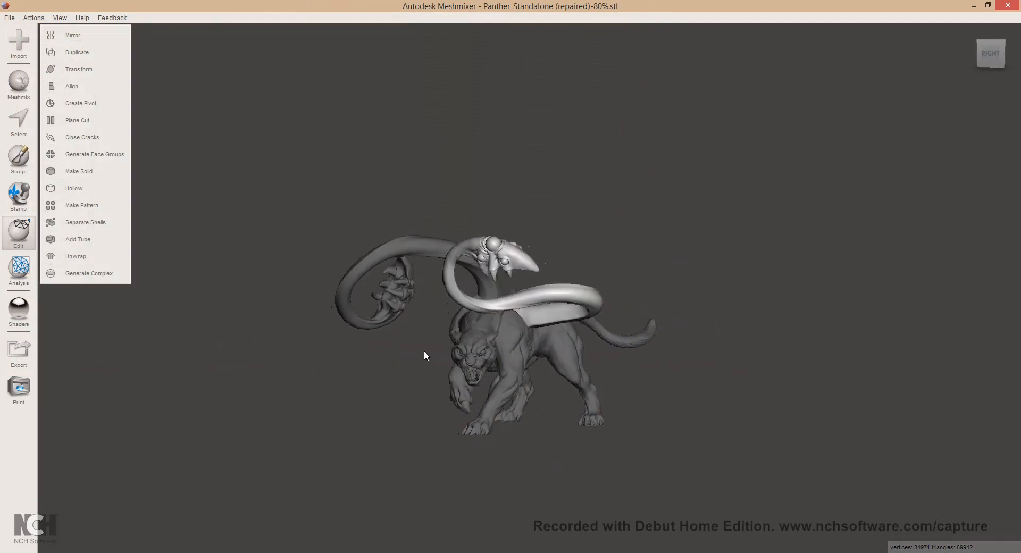